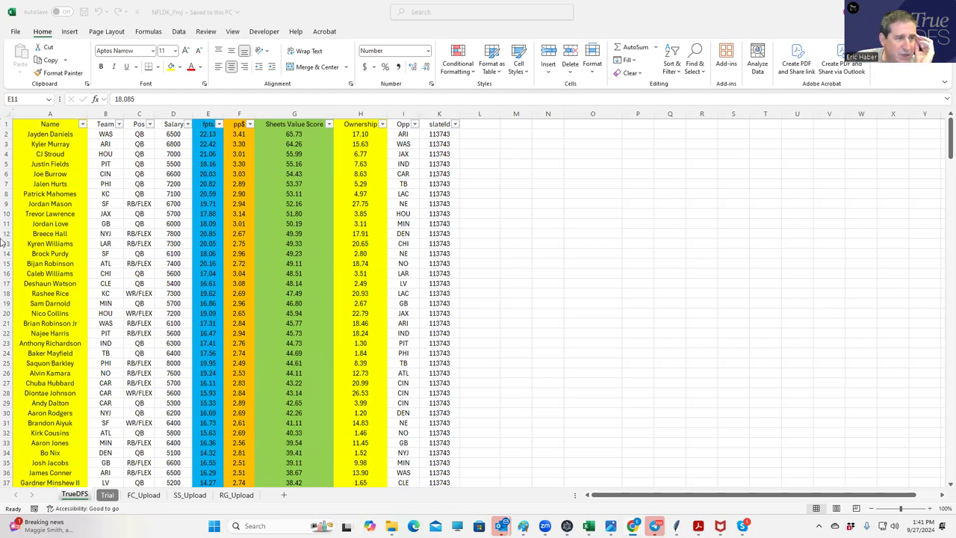
Sort projections by Sheets Value Score, largest first, and check CJ Stroud's and Kyler Murray's scores
{"action": "left_click", "coordinate": [207, 223]}
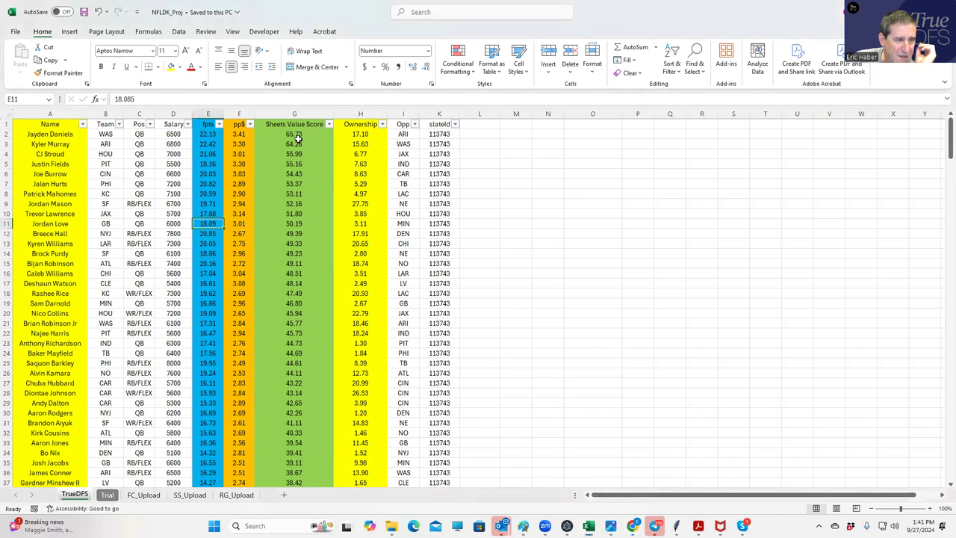
{"action": "left_click", "coordinate": [294, 154]}
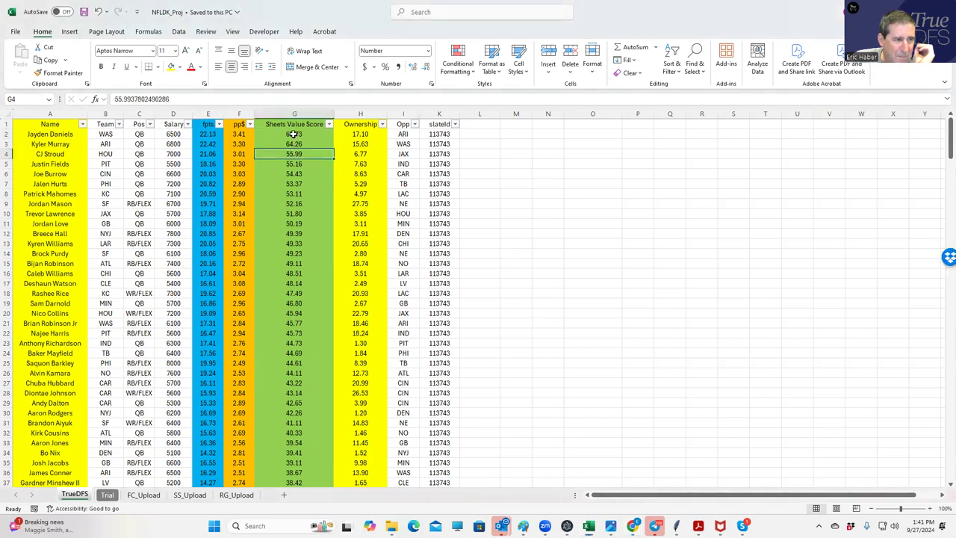
{"action": "left_click", "coordinate": [294, 144]}
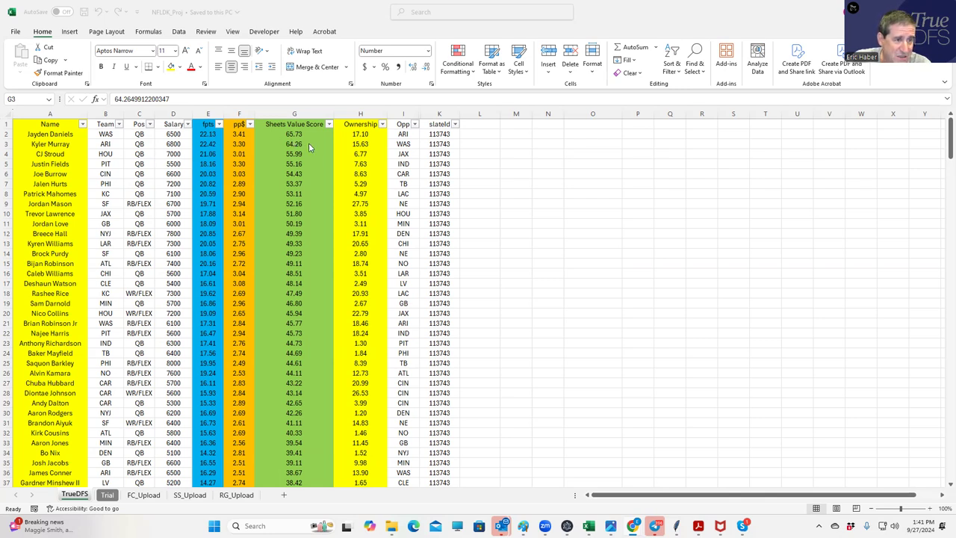
{"action": "mouse_move", "coordinate": [320, 147]}
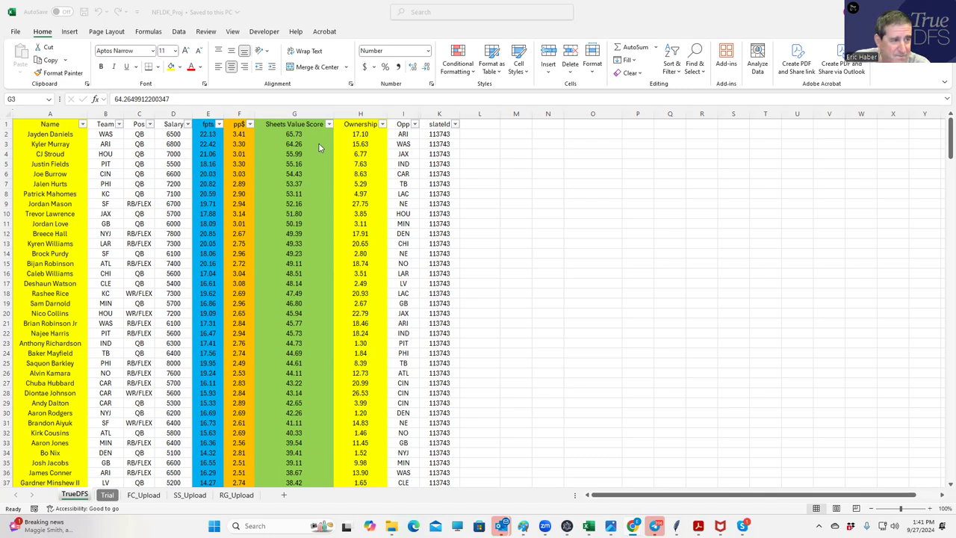
{"action": "mouse_move", "coordinate": [302, 143]}
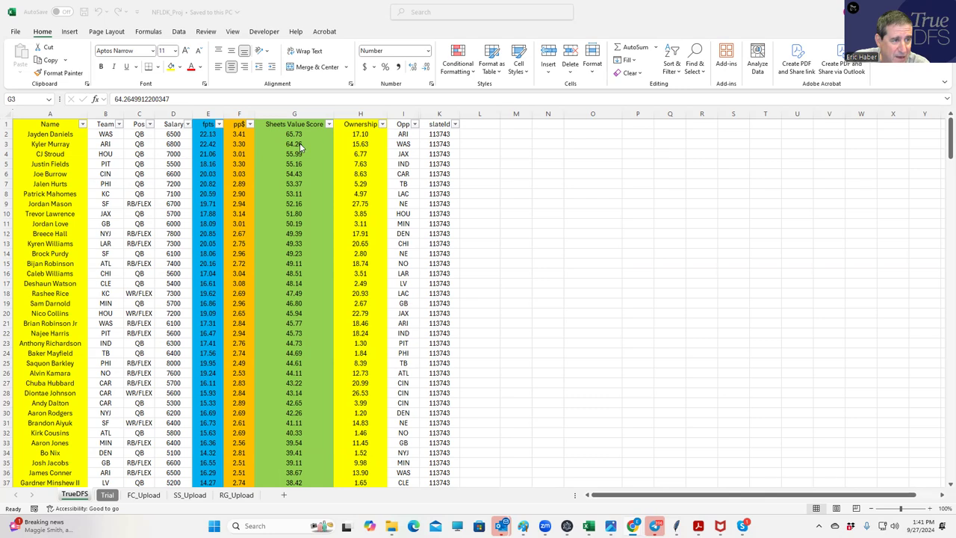
{"action": "left_click", "coordinate": [294, 144]}
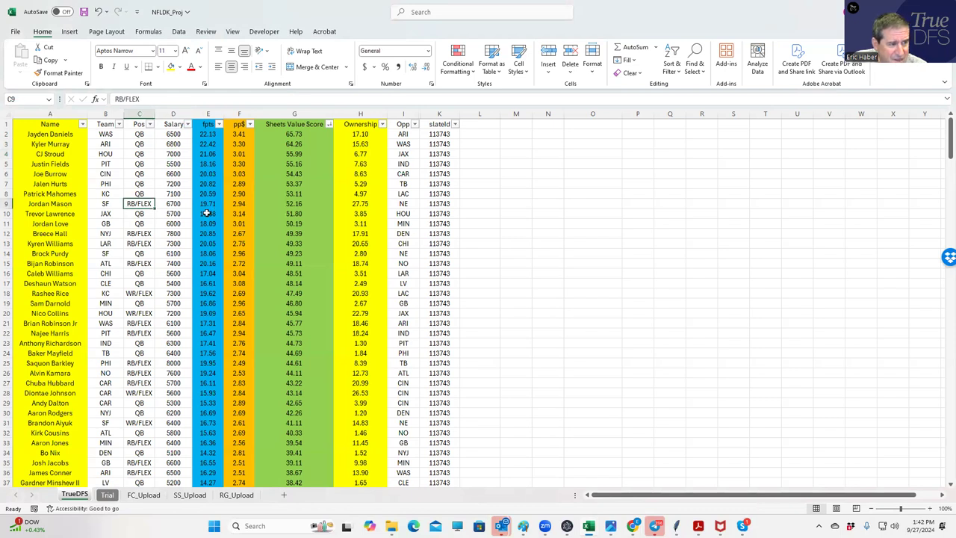
Sort by Pos, then Sheets Value Score, checking Breece Hall's and Jordan Mason's positions
{"action": "left_click", "coordinate": [139, 233]}
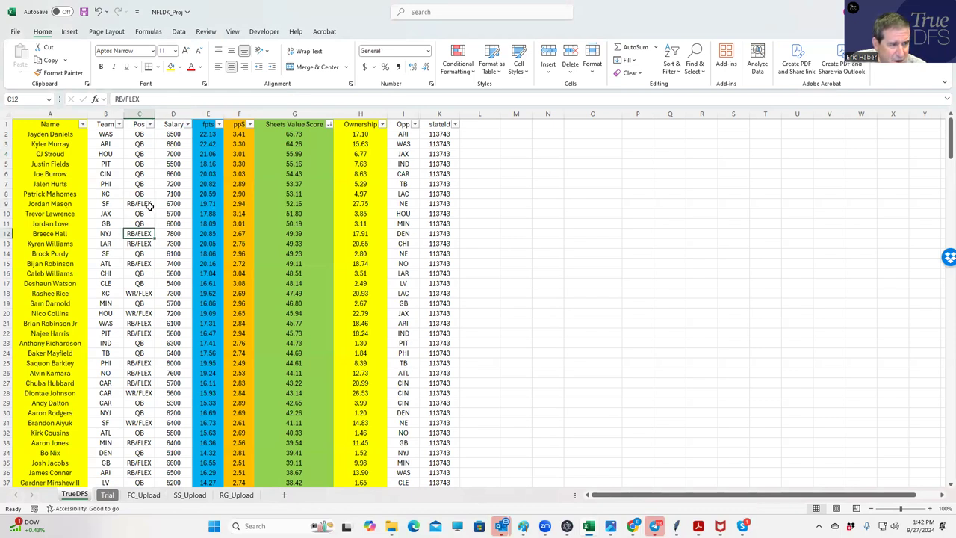
{"action": "left_click", "coordinate": [139, 203]}
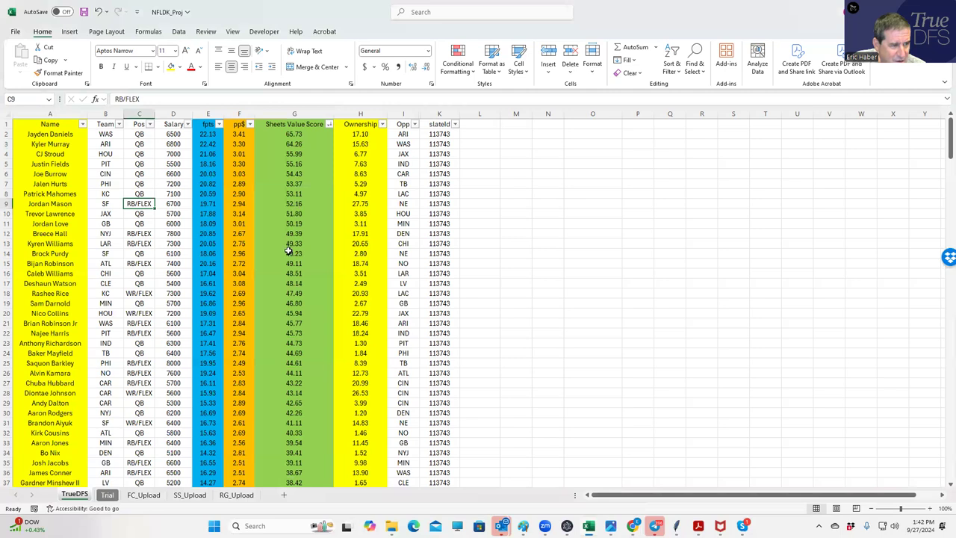
{"action": "left_click", "coordinate": [294, 263]}
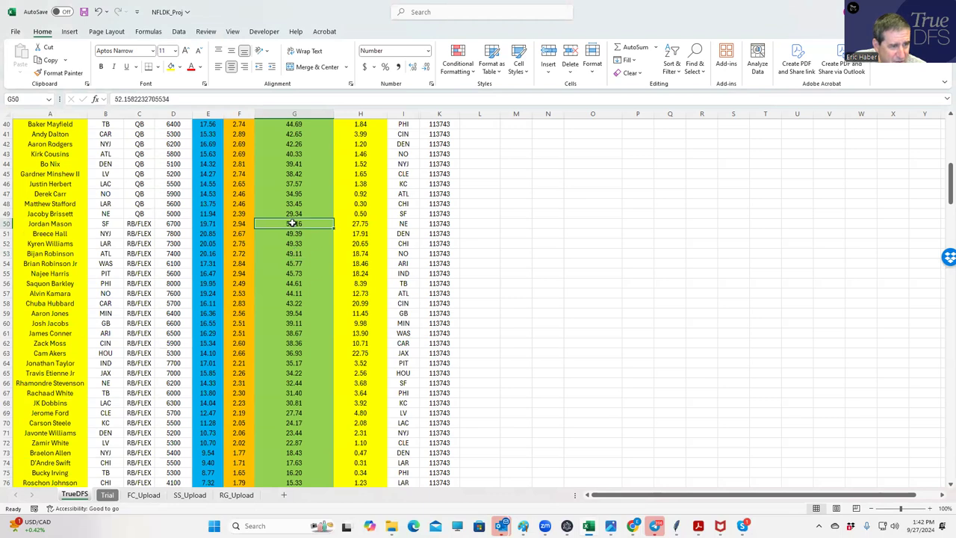
Select the top running backs' values, Bijan Robinson through Chuba Hubbard, totalling 163.85
{"action": "left_click", "coordinate": [294, 253]}
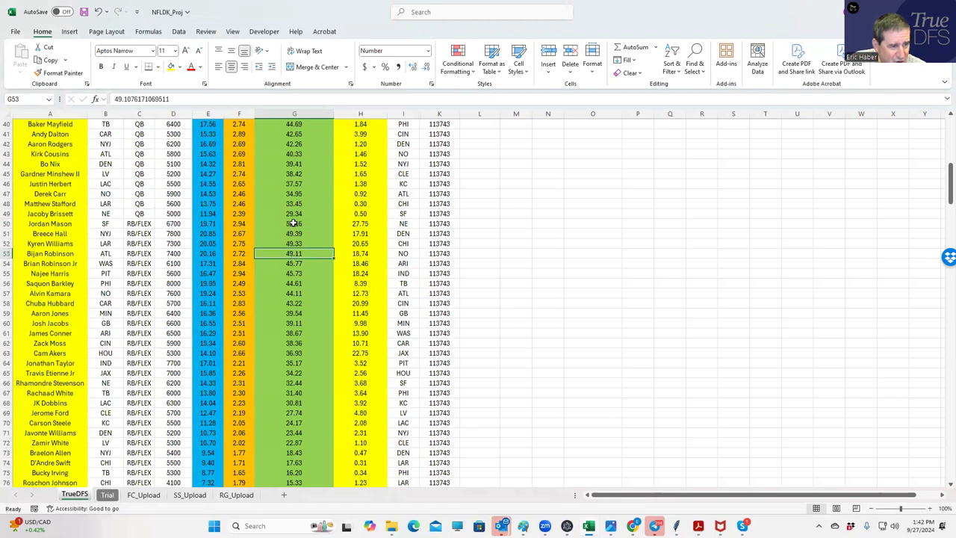
{"action": "left_click", "coordinate": [50, 244]}
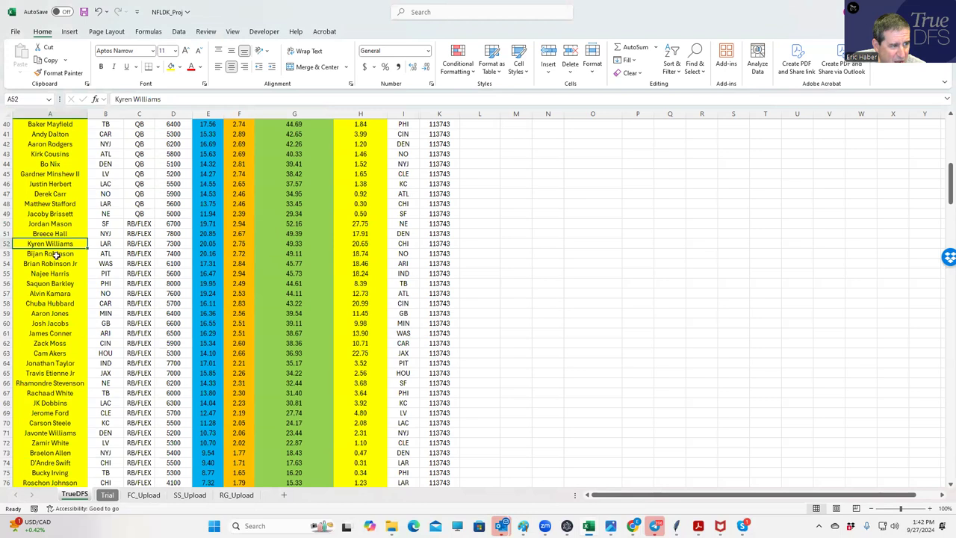
{"action": "left_click", "coordinate": [295, 253]}
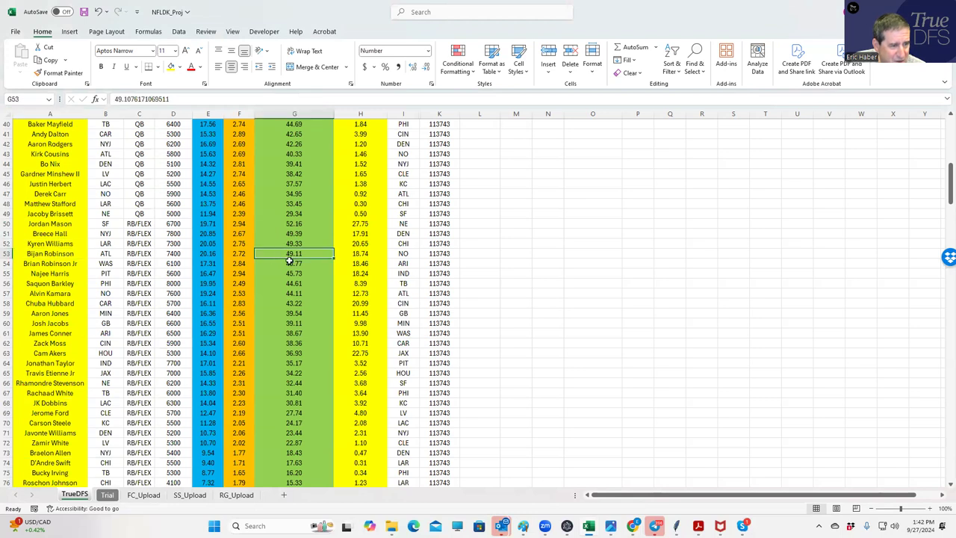
{"action": "left_click", "coordinate": [294, 263]}
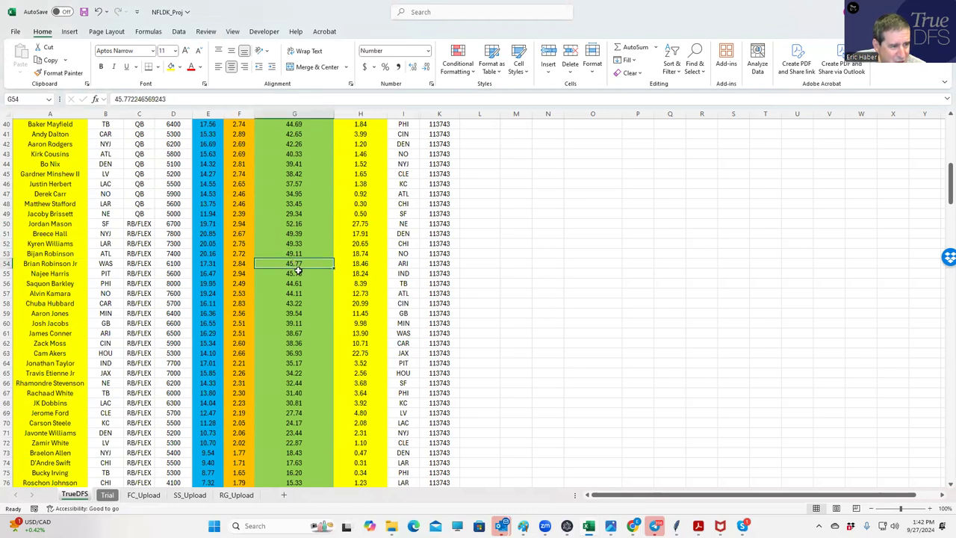
{"action": "left_click", "coordinate": [294, 283]}
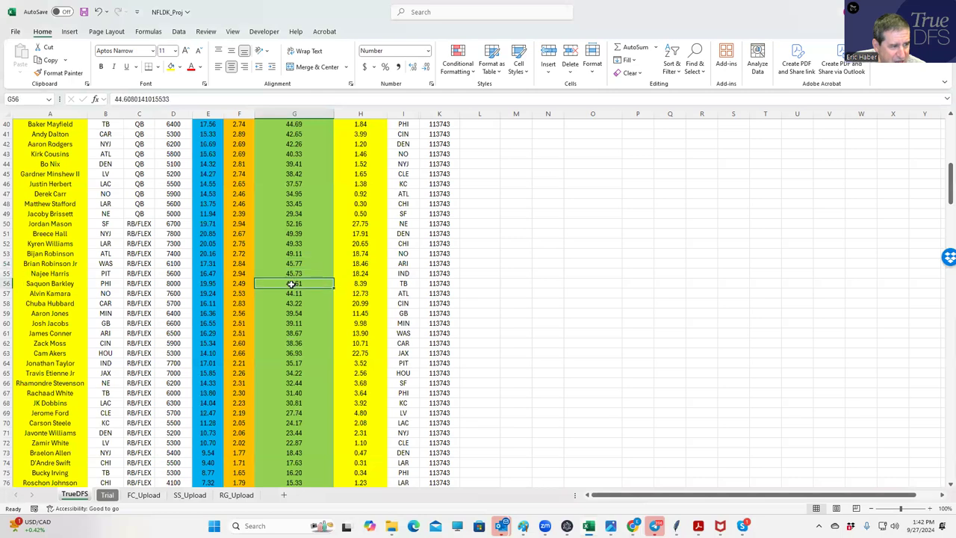
{"action": "left_click", "coordinate": [295, 303]}
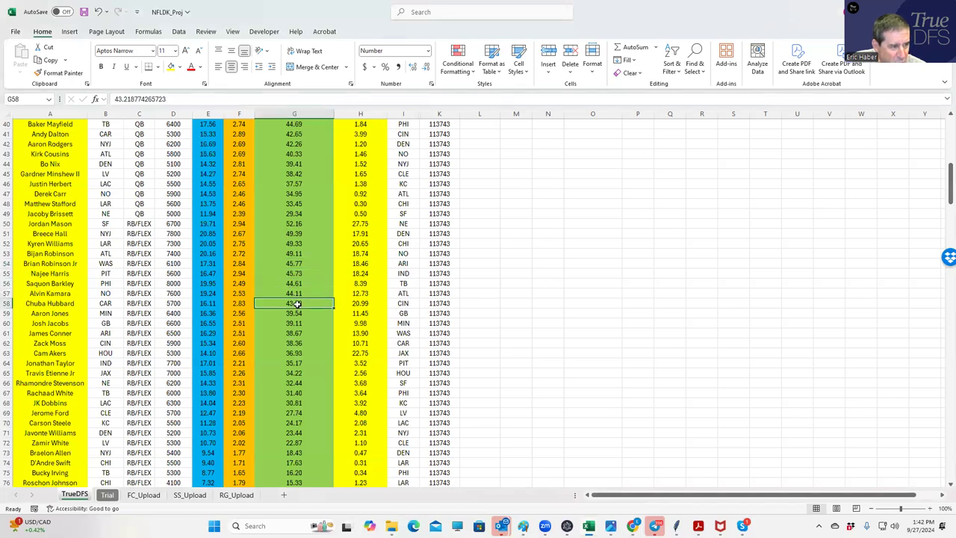
{"action": "left_click", "coordinate": [360, 303]}
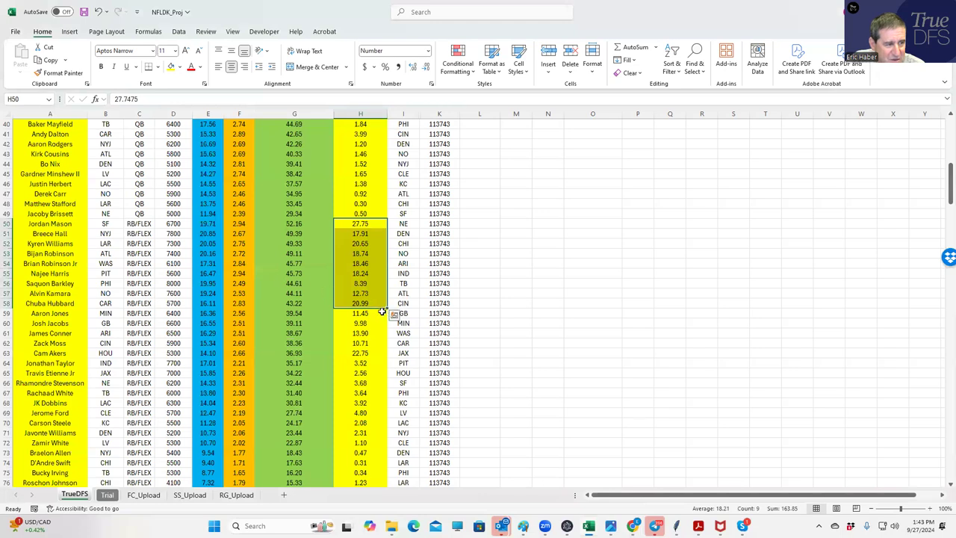
Re-sort by pp$ within Pos and review Kyren Williams' and Bijan Robinson's rows
{"action": "scroll", "scroll_direction": "up", "scroll_amount": 3}
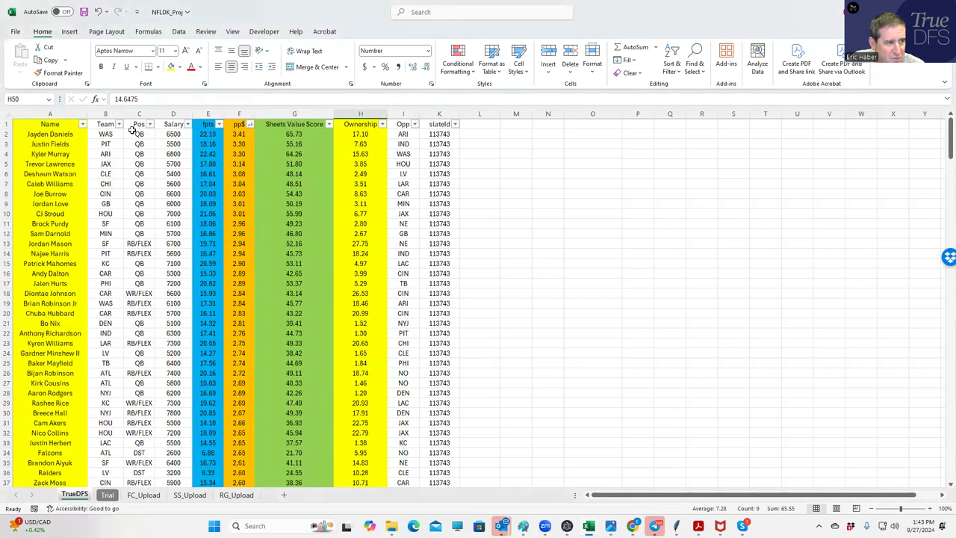
{"action": "left_click", "coordinate": [149, 124]}
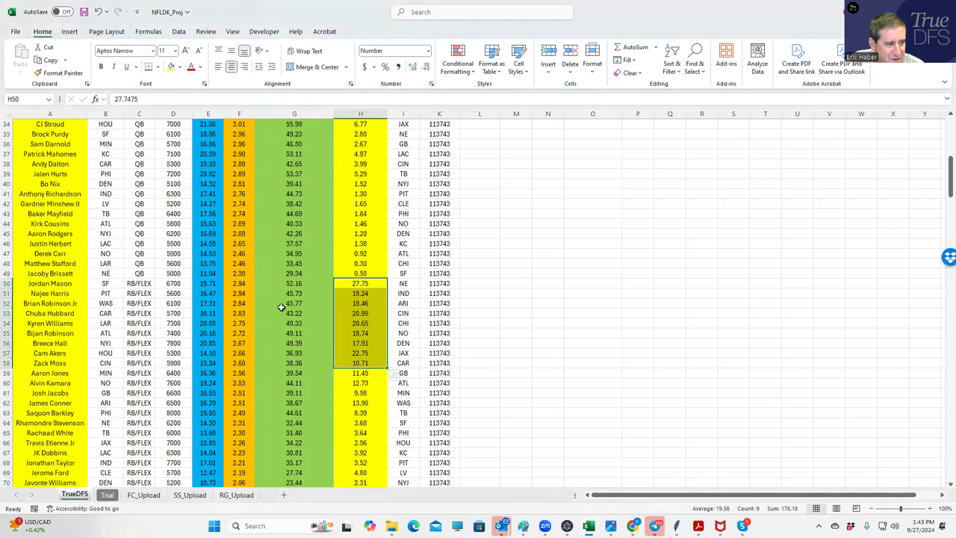
{"action": "left_click", "coordinate": [50, 283]}
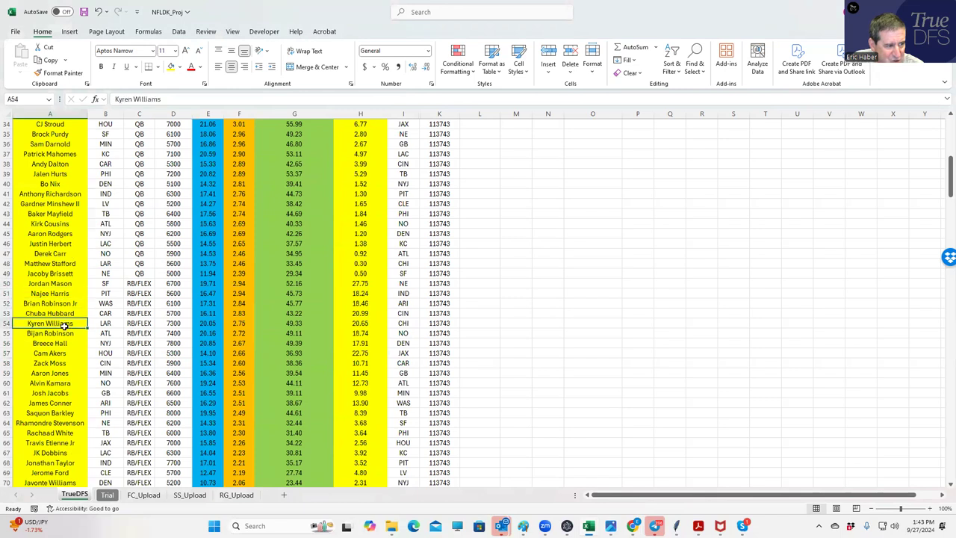
{"action": "left_click", "coordinate": [50, 333]}
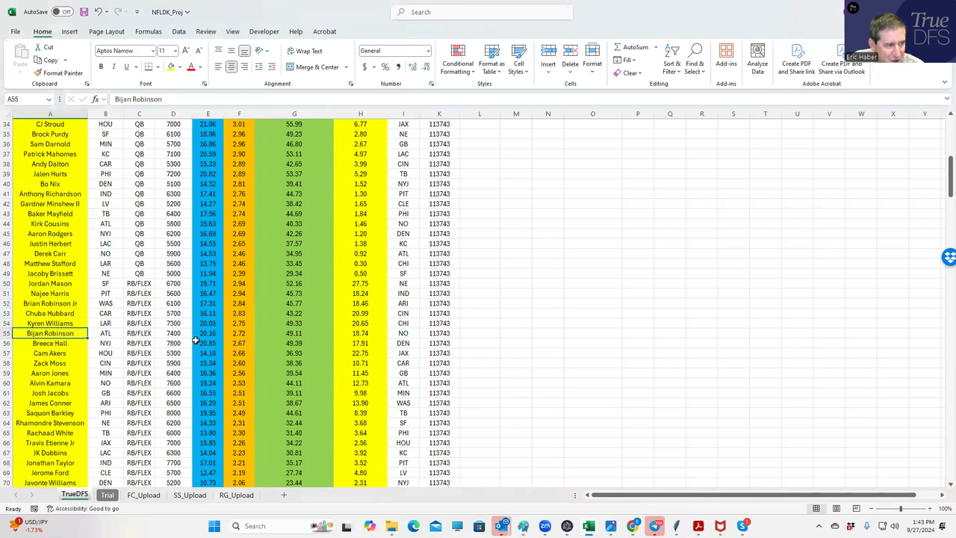
{"action": "left_click", "coordinate": [294, 333]}
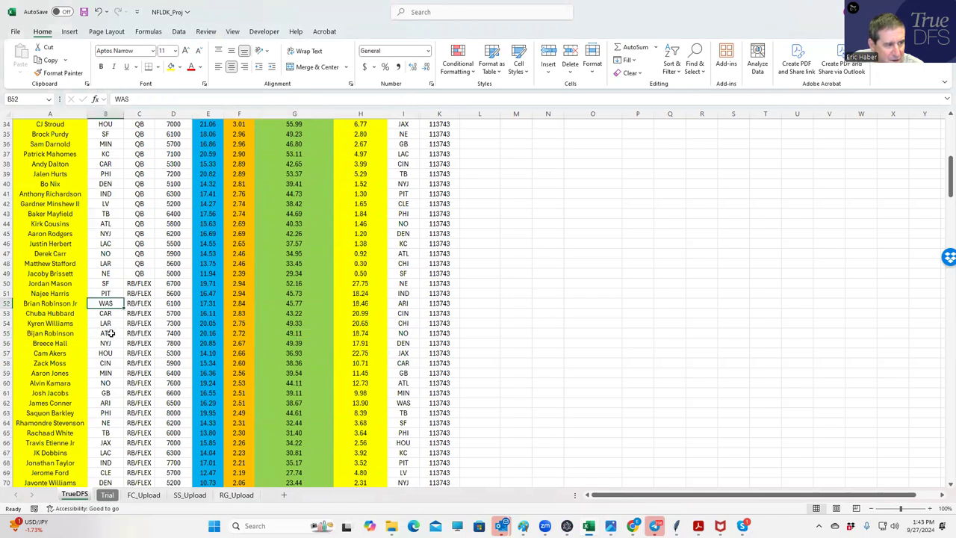
{"action": "left_click", "coordinate": [139, 283]}
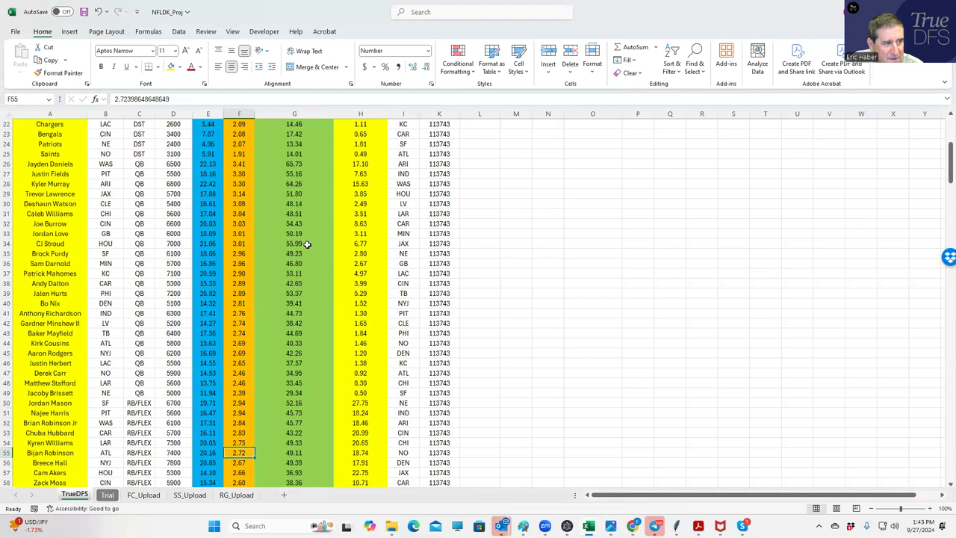
Review wide receivers' value scores and ownership, including Brandon Aiyuk and Garrett Wilson
{"action": "scroll", "scroll_direction": "up", "scroll_amount": 3}
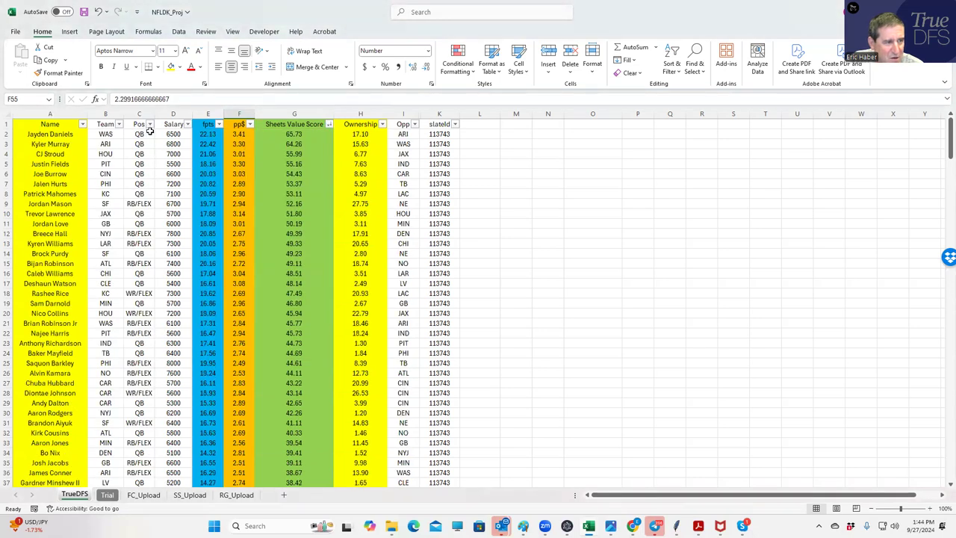
{"action": "scroll", "scroll_direction": "up", "scroll_amount": 3}
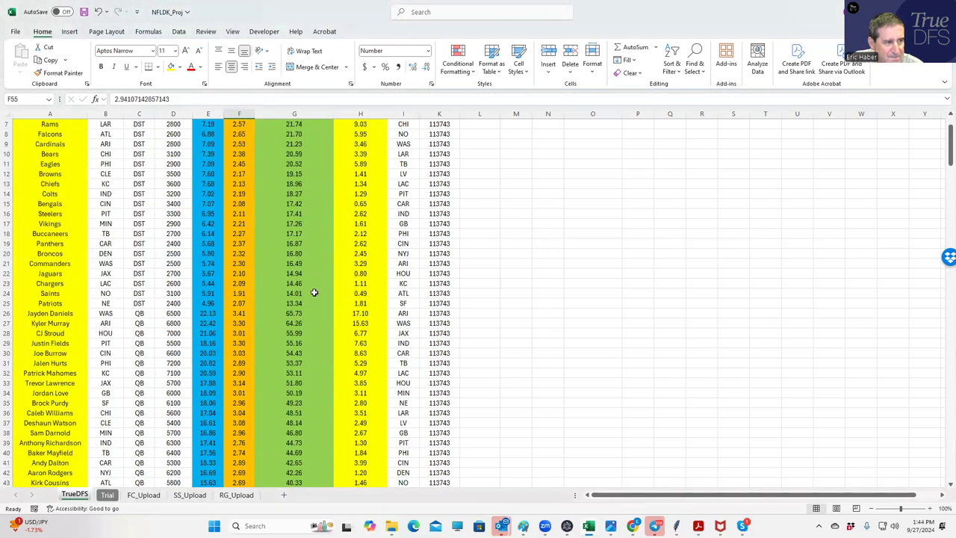
{"action": "scroll", "scroll_direction": "down", "scroll_amount": 3}
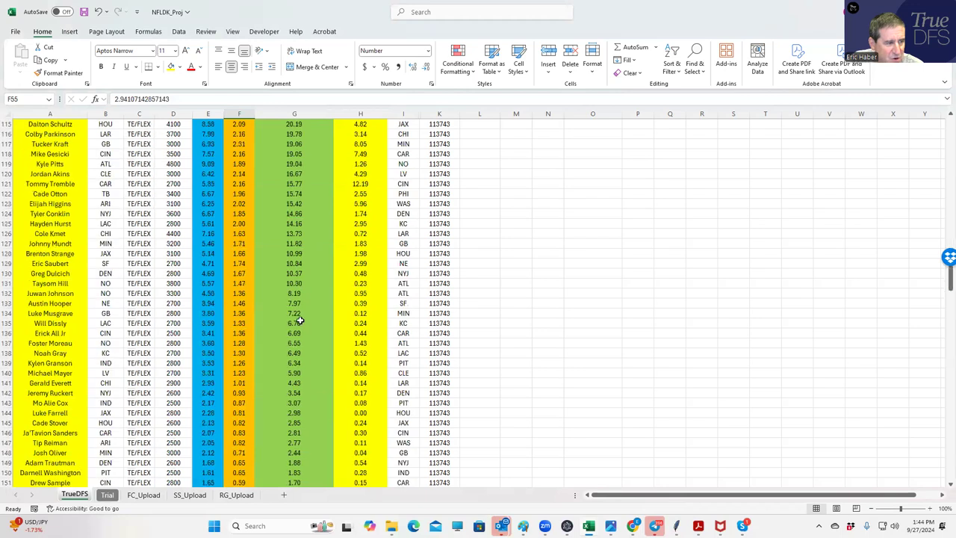
{"action": "scroll", "scroll_direction": "down", "scroll_amount": 3}
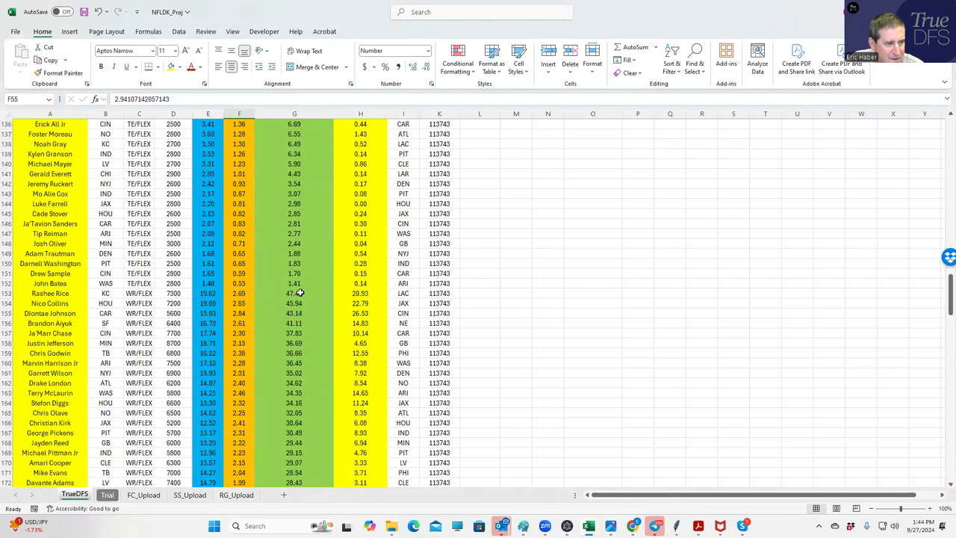
{"action": "left_click", "coordinate": [294, 323]}
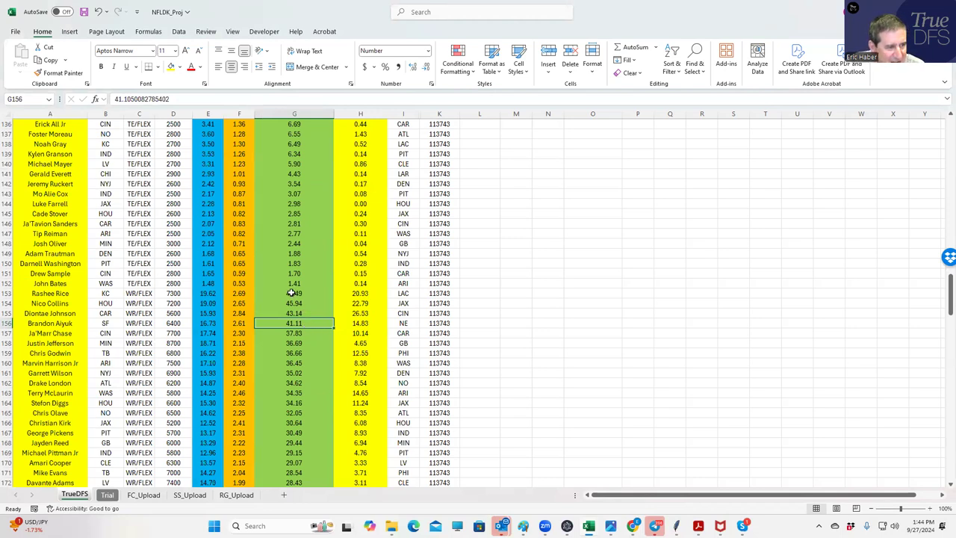
{"action": "left_click", "coordinate": [294, 303]}
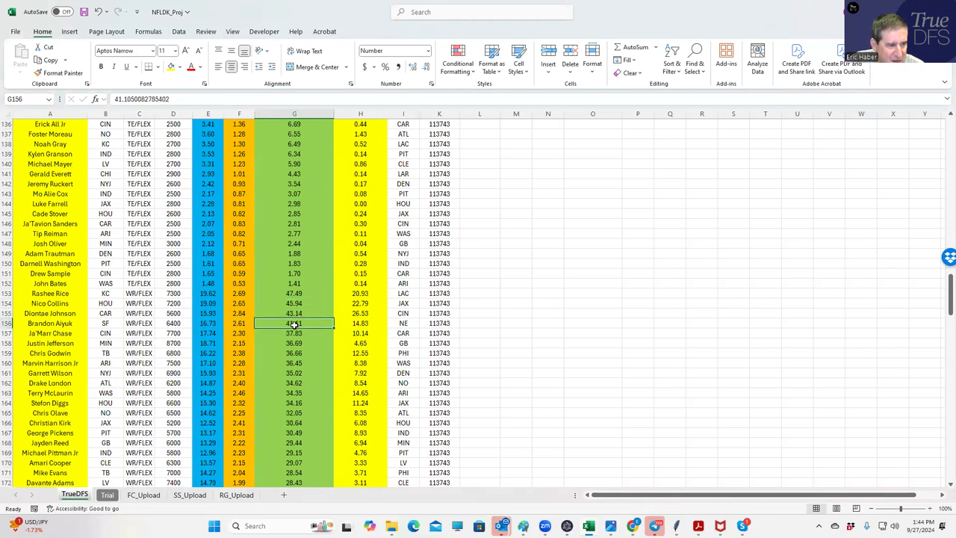
{"action": "left_click", "coordinate": [295, 333]}
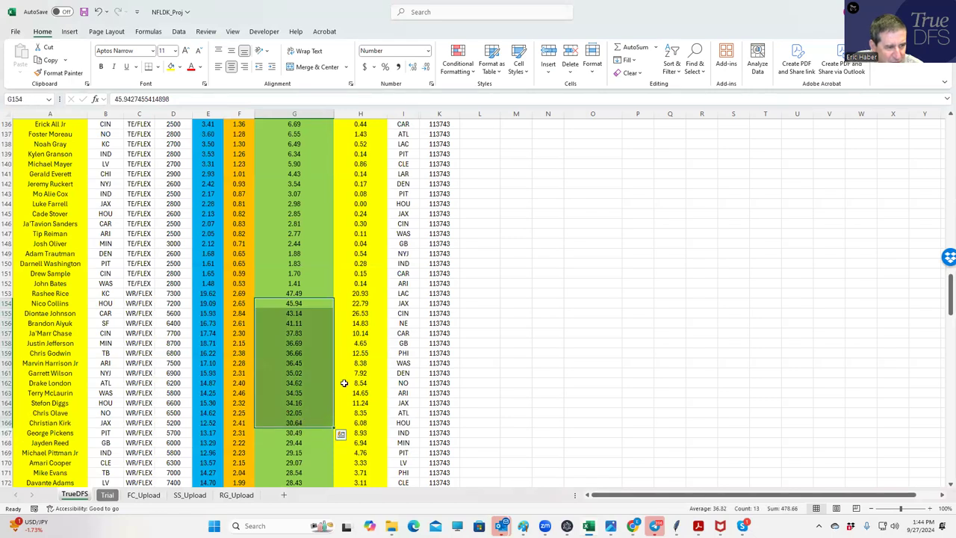
{"action": "left_click", "coordinate": [360, 373]}
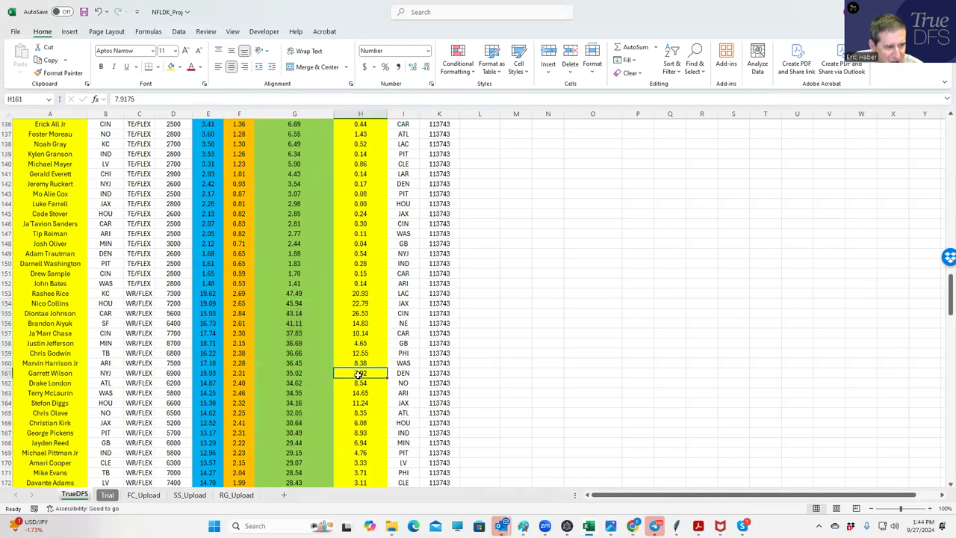
{"action": "left_click", "coordinate": [360, 363]}
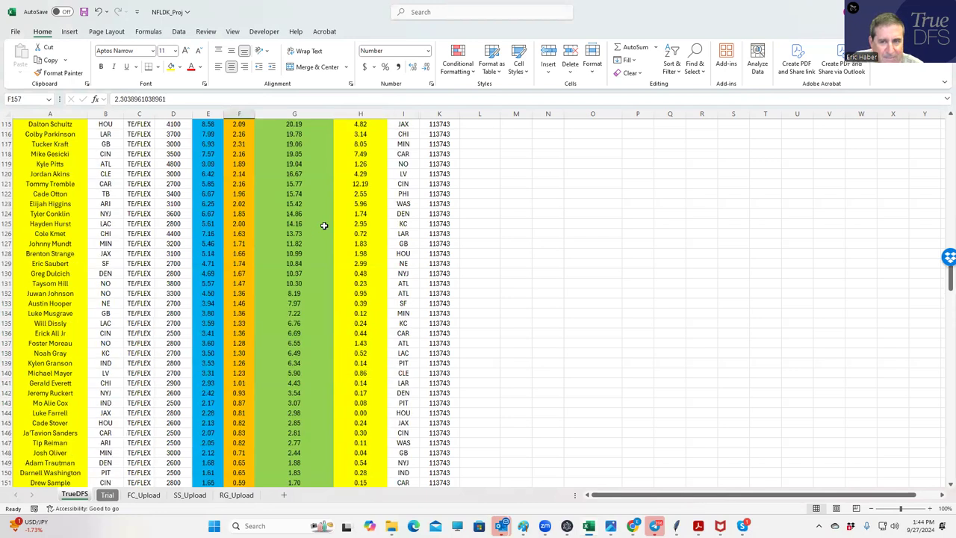
Sort players by pp$ highest first and look at Terry McLaurin's row
{"action": "scroll", "scroll_direction": "up", "scroll_amount": 3}
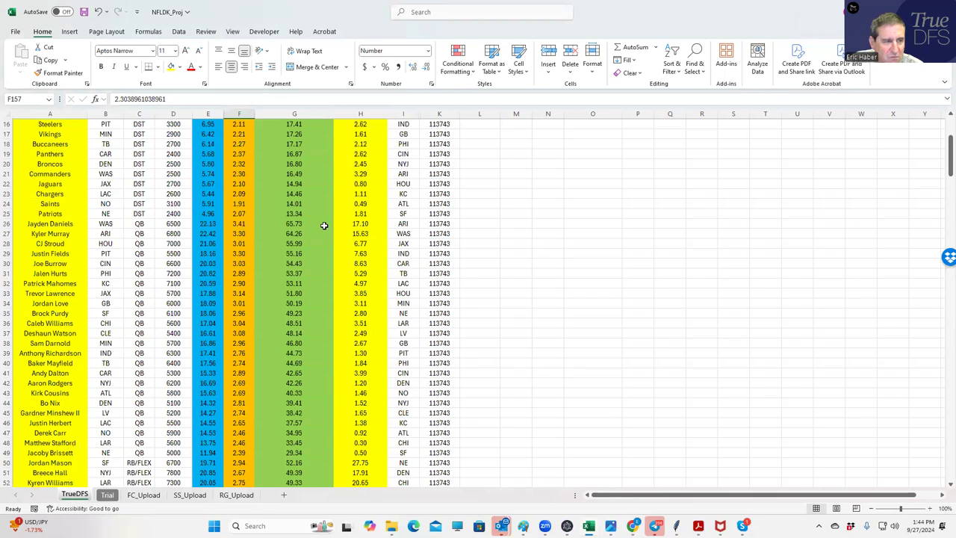
{"action": "left_click", "coordinate": [249, 124]}
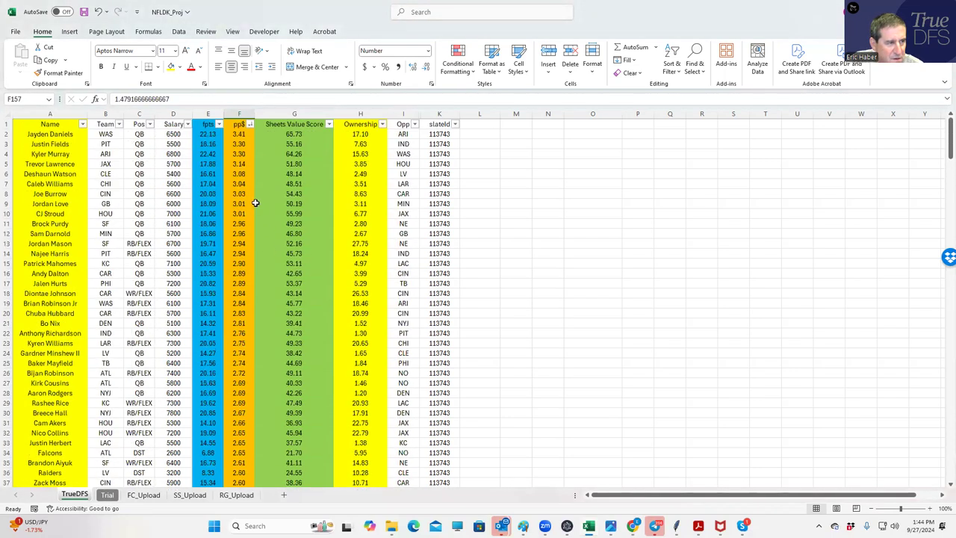
{"action": "left_click", "coordinate": [154, 124]}
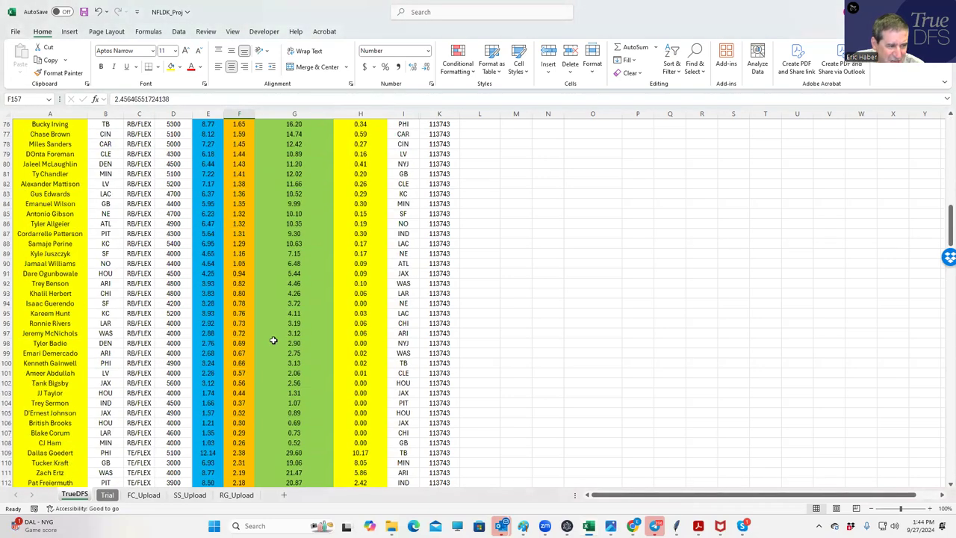
{"action": "scroll", "scroll_direction": "down", "scroll_amount": 3}
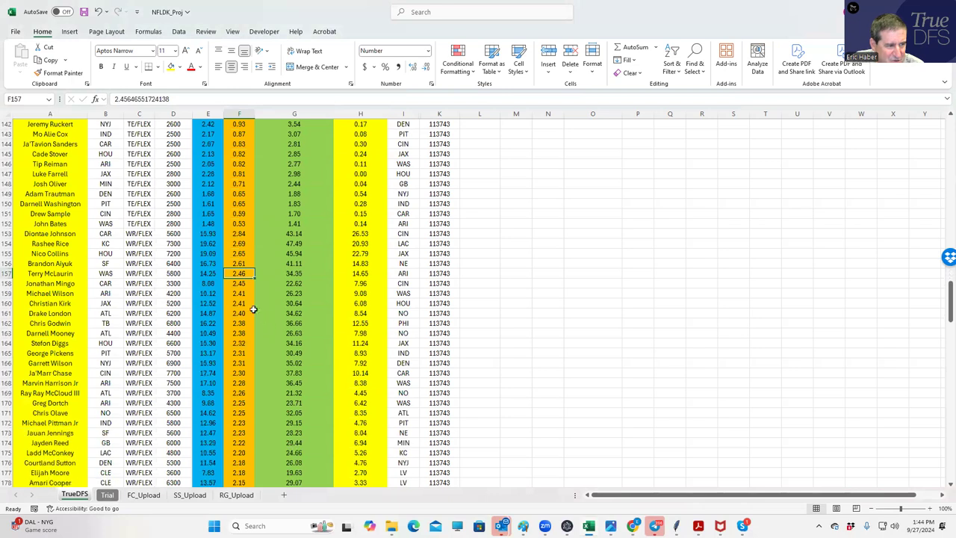
{"action": "left_click", "coordinate": [139, 233]}
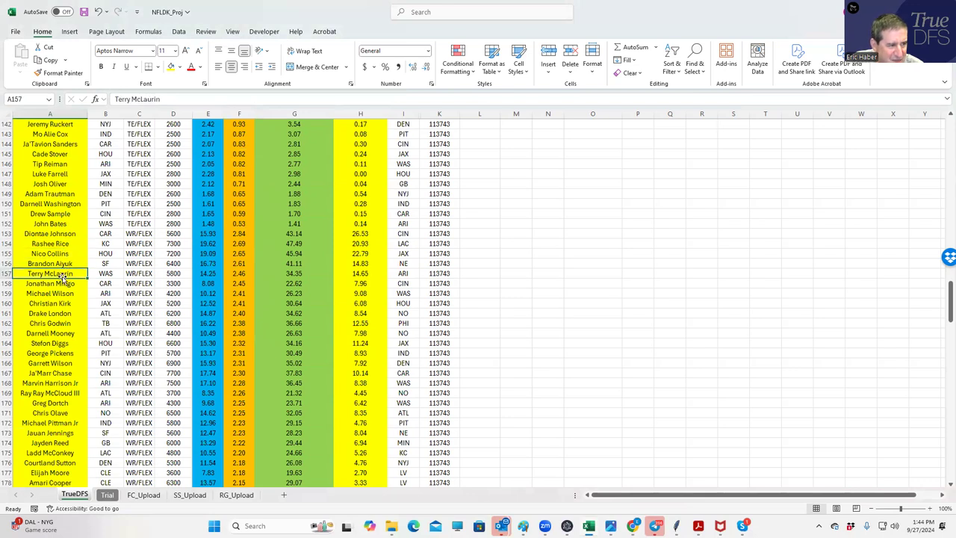
Compare salaries of Mingo, Michael Wilson, McLaurin, Bates and Marvin Harrison Jr
{"action": "left_click", "coordinate": [50, 283]}
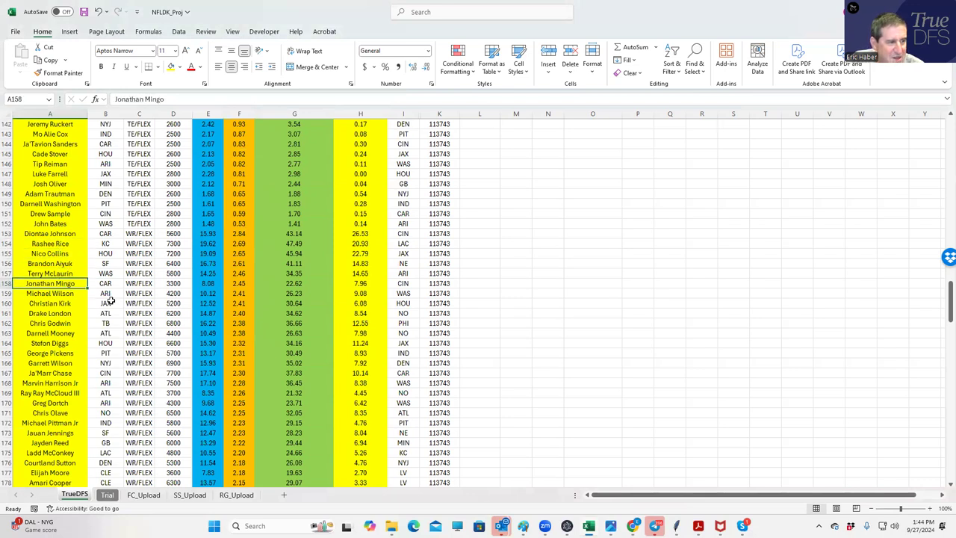
{"action": "left_click", "coordinate": [50, 293]}
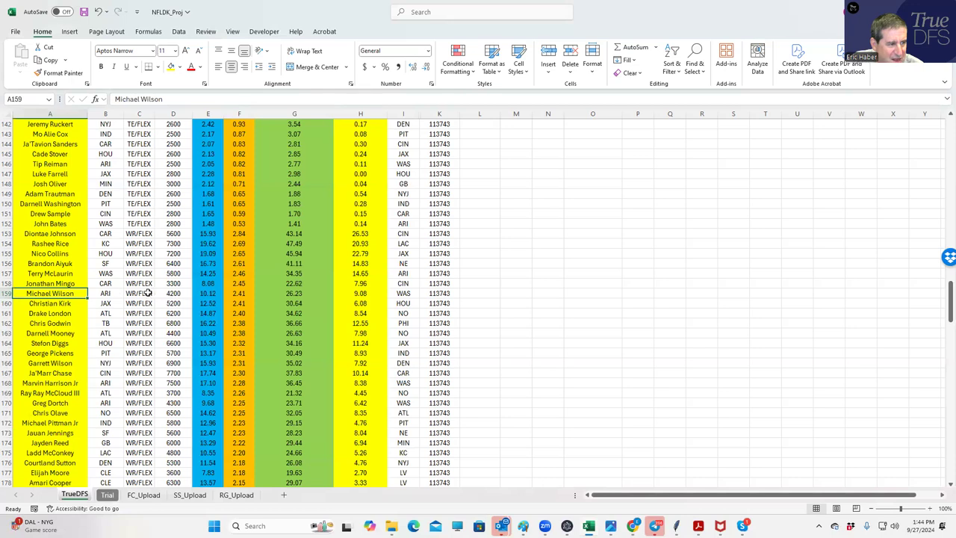
{"action": "left_click", "coordinate": [174, 283]}
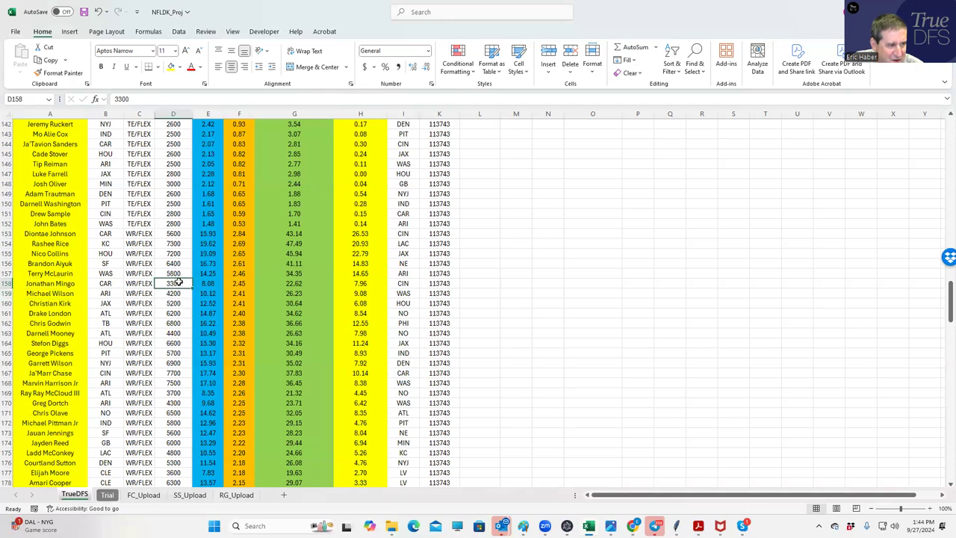
{"action": "left_click", "coordinate": [174, 293]}
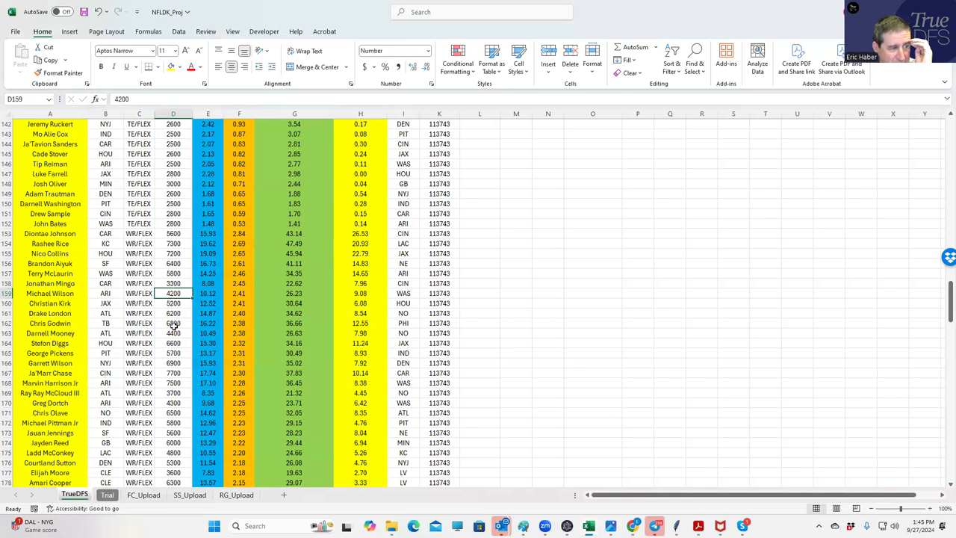
{"action": "left_click", "coordinate": [174, 274]}
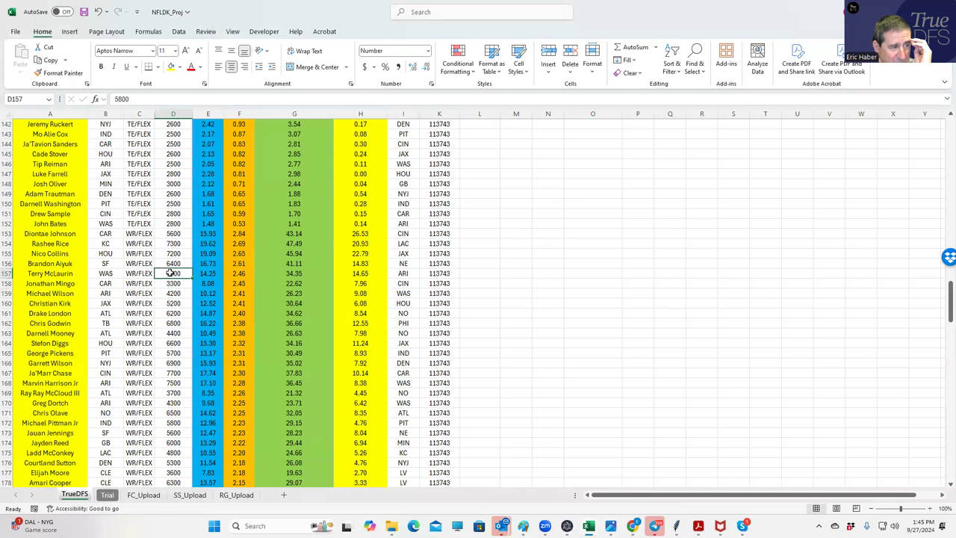
{"action": "left_click", "coordinate": [173, 292]}
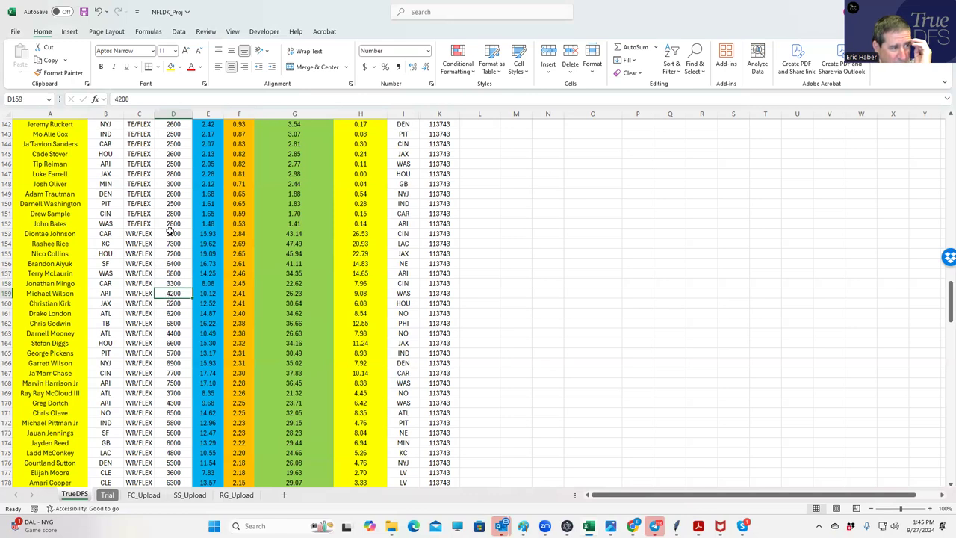
{"action": "left_click", "coordinate": [173, 223]}
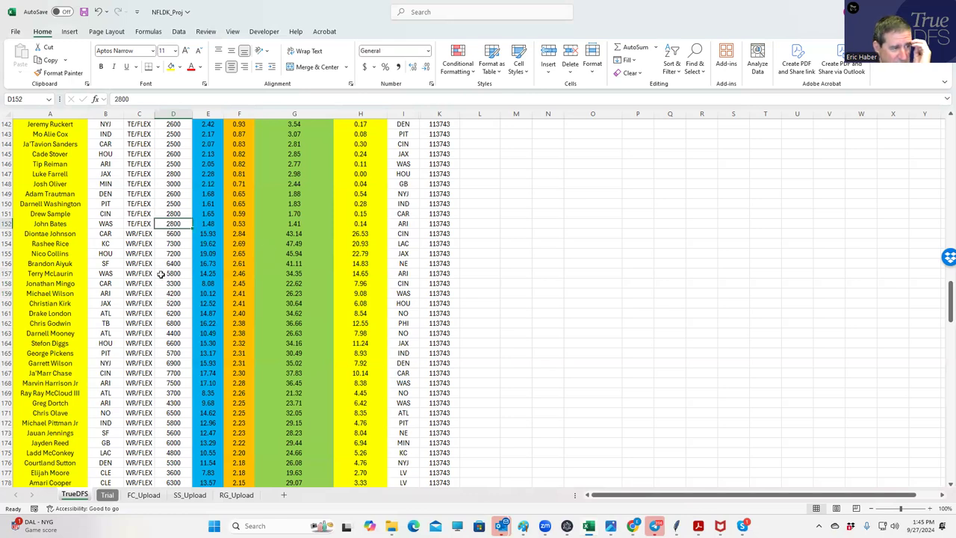
{"action": "left_click", "coordinate": [139, 274]}
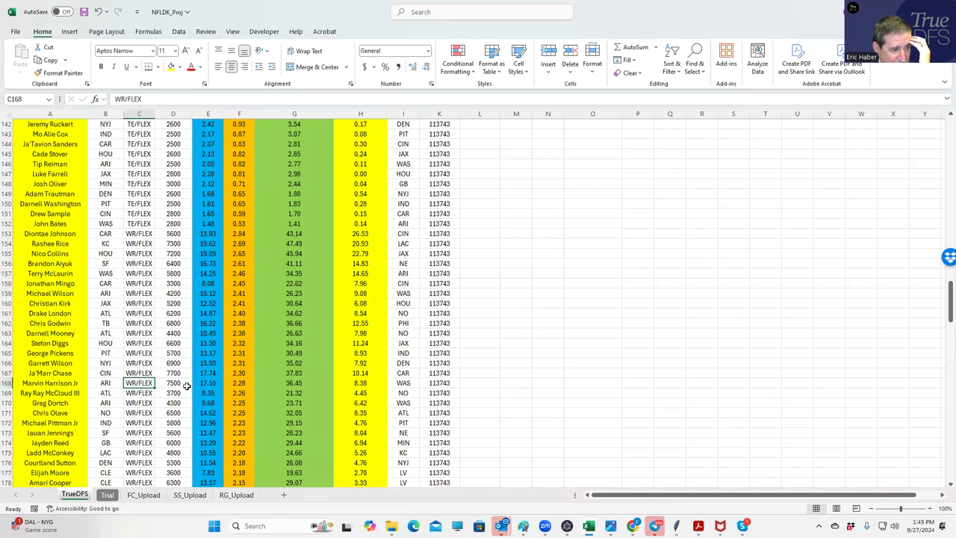
{"action": "left_click", "coordinate": [174, 383]}
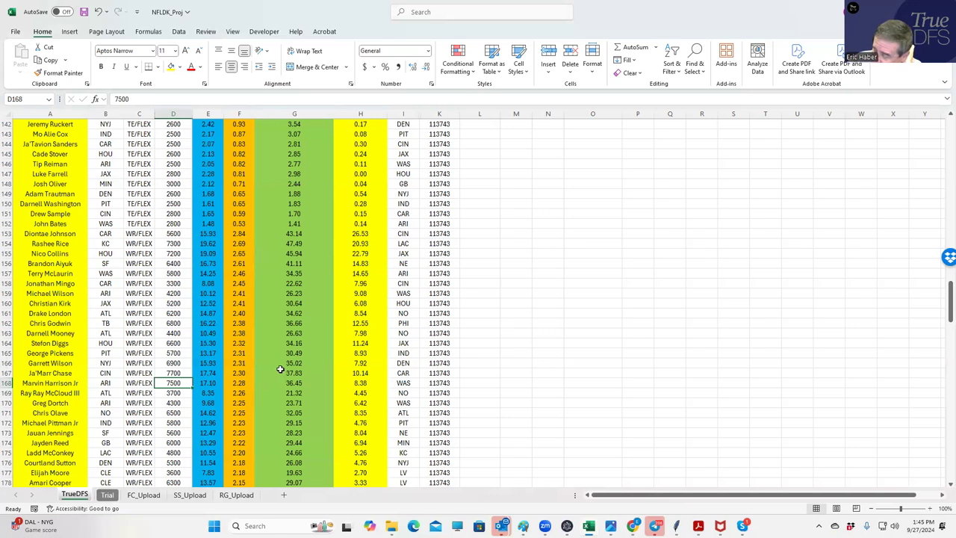
{"action": "mouse_move", "coordinate": [308, 360]}
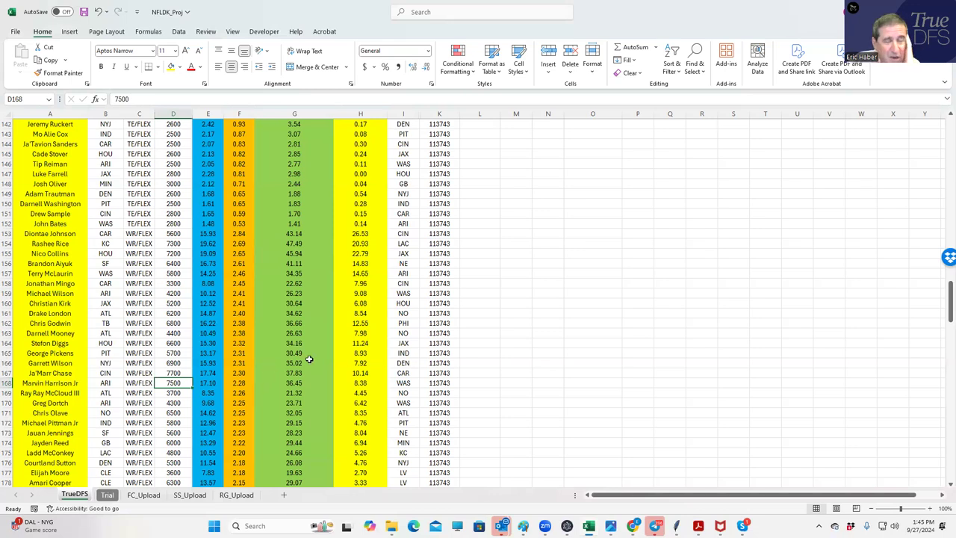
{"action": "scroll", "scroll_direction": "up", "scroll_amount": 3}
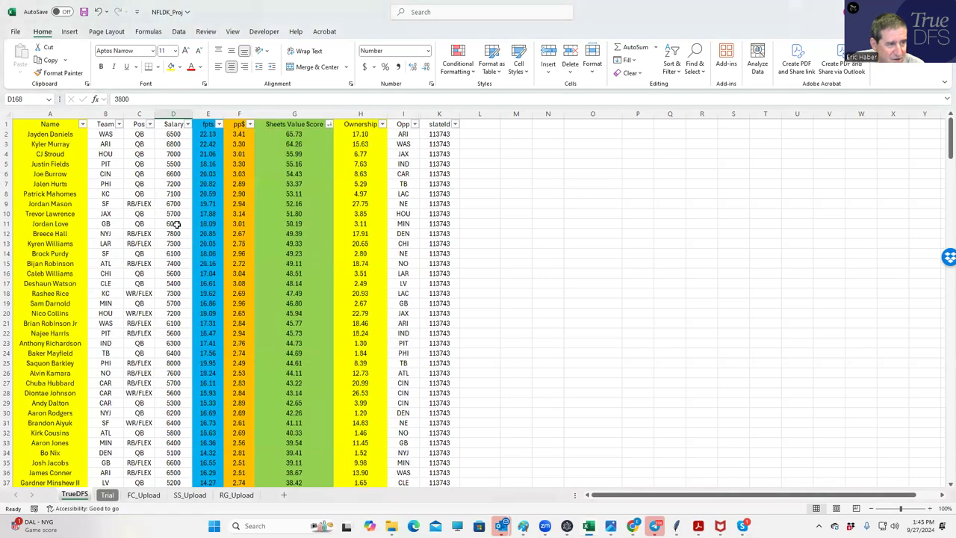
Sort projections by pp$ descending and compare Dallas Goedert's and Travis Kelce's value scores
{"action": "scroll", "scroll_direction": "down", "scroll_amount": 3}
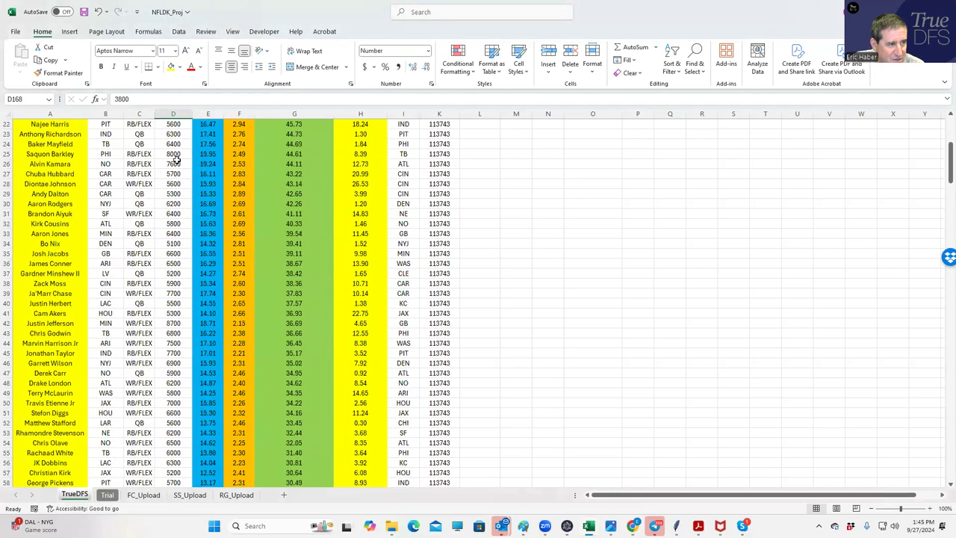
{"action": "left_click", "coordinate": [149, 123]}
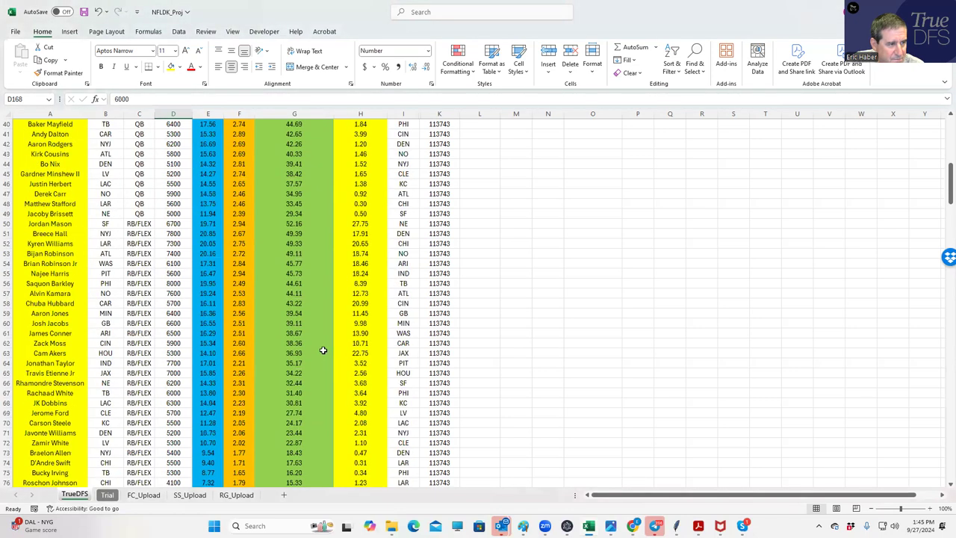
{"action": "scroll", "scroll_direction": "down", "scroll_amount": 3}
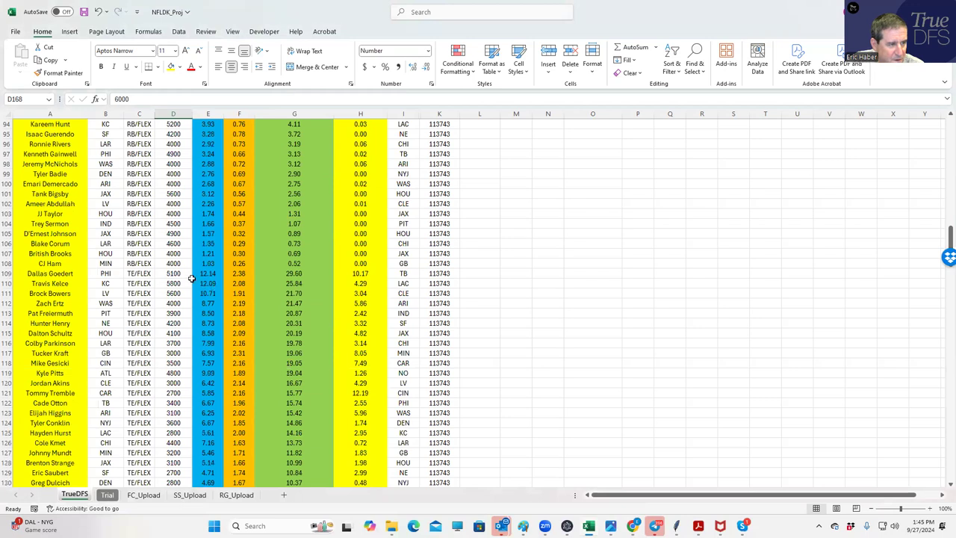
{"action": "left_click", "coordinate": [294, 274]}
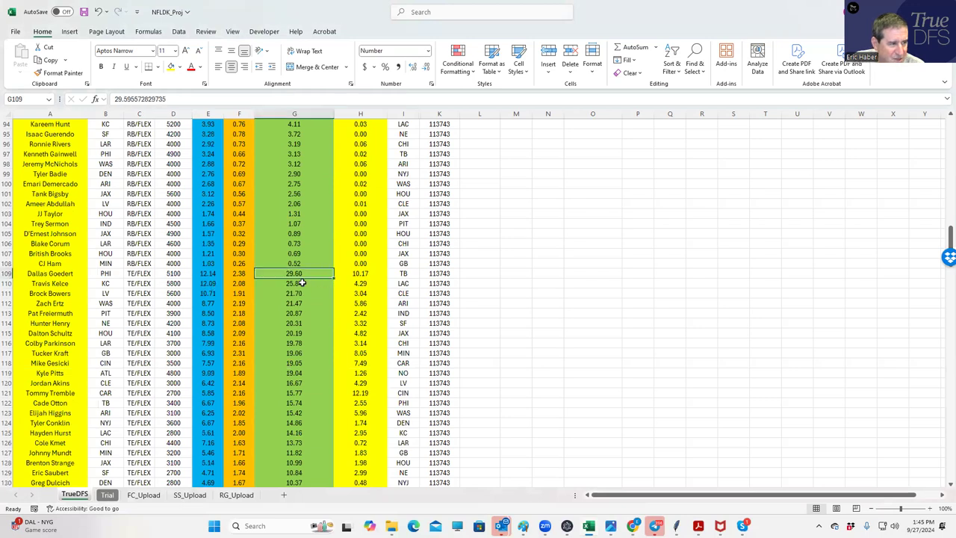
{"action": "left_click", "coordinate": [294, 283]}
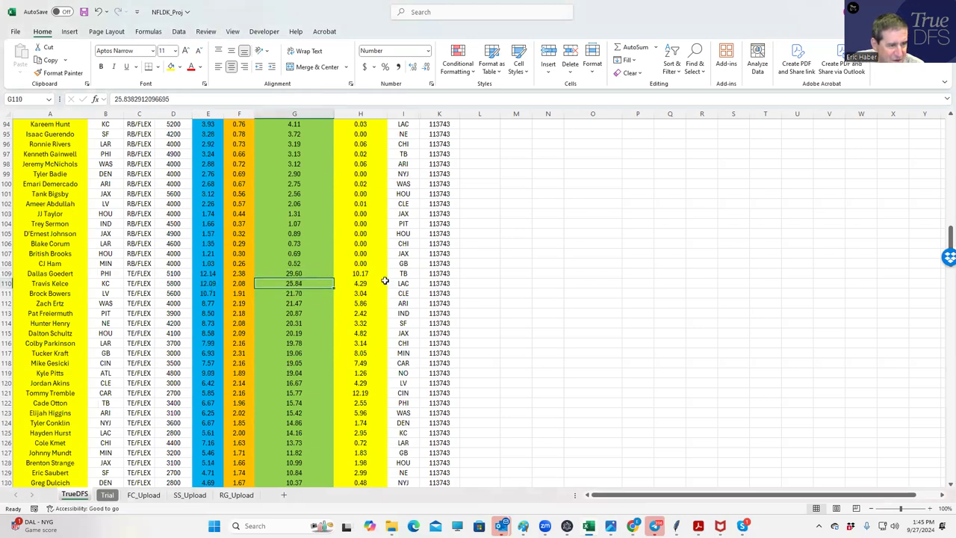
{"action": "left_click", "coordinate": [295, 273]}
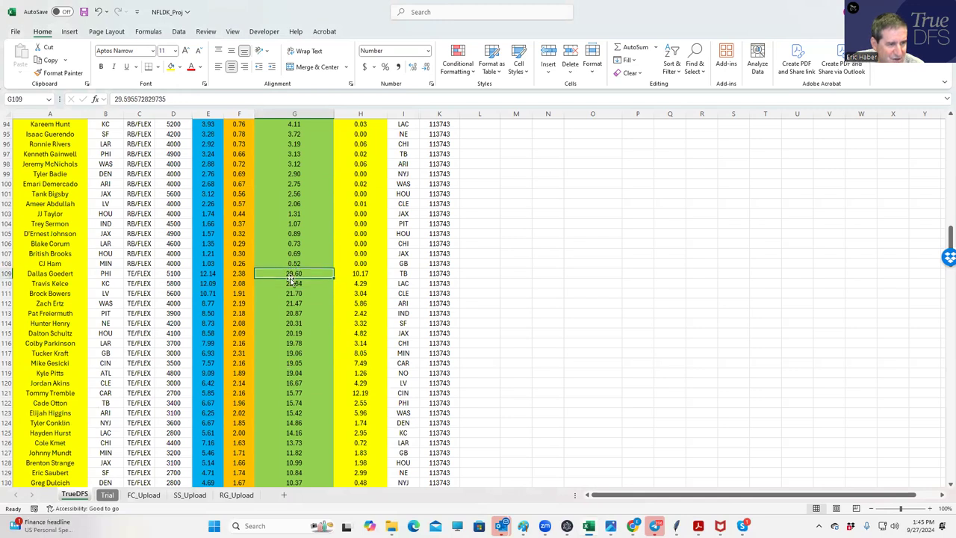
{"action": "left_click", "coordinate": [295, 283]}
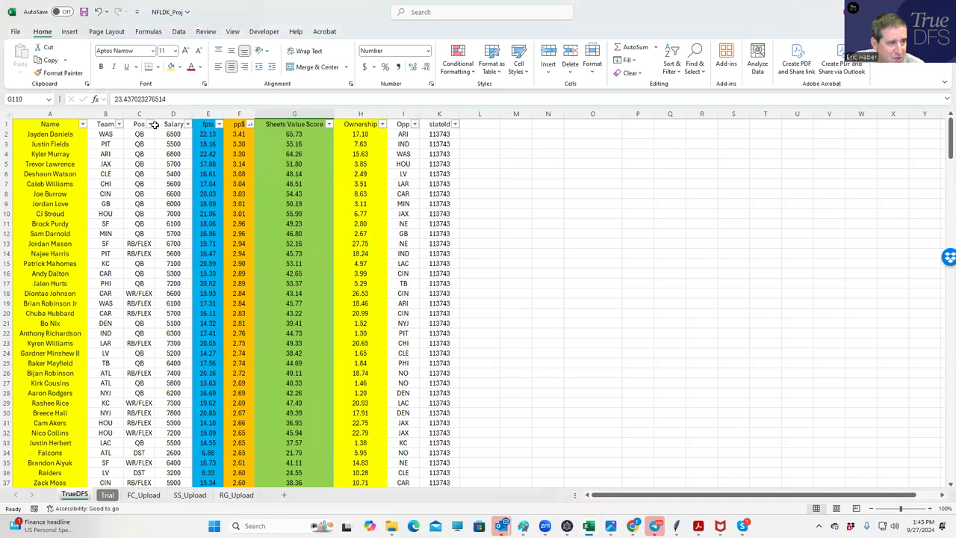
Re-sort by Sheets Value Score, highest first, and inspect the first tight end row
{"action": "left_click", "coordinate": [149, 124]}
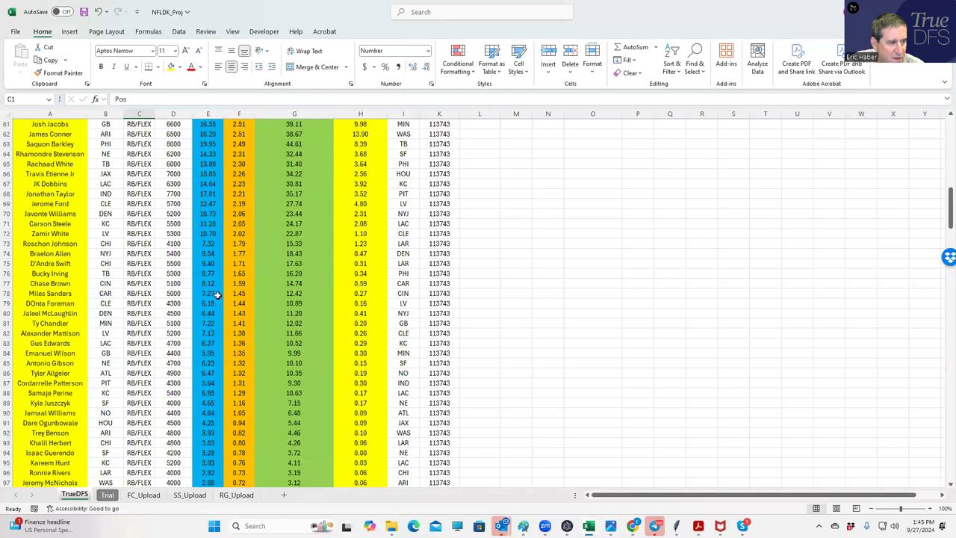
{"action": "scroll", "scroll_direction": "down", "scroll_amount": 3}
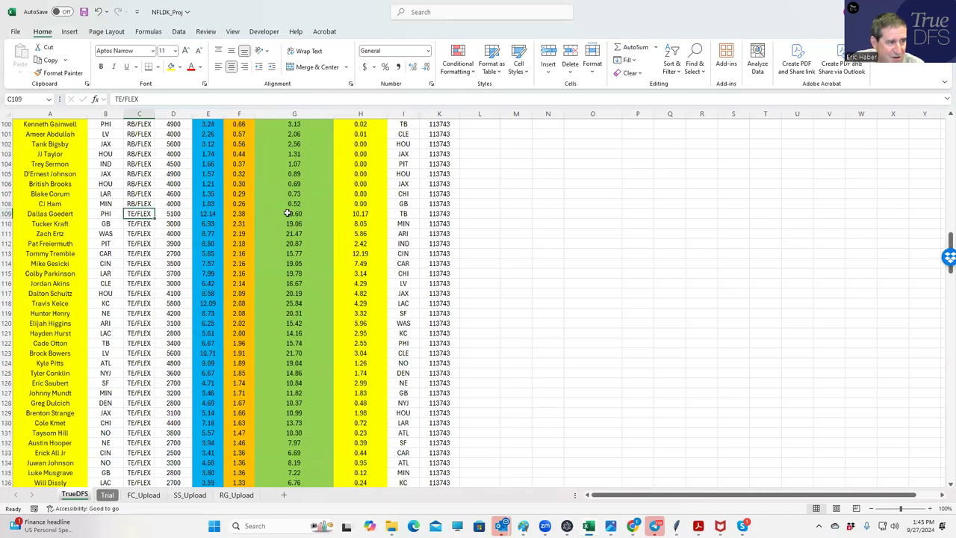
{"action": "left_click", "coordinate": [361, 213]}
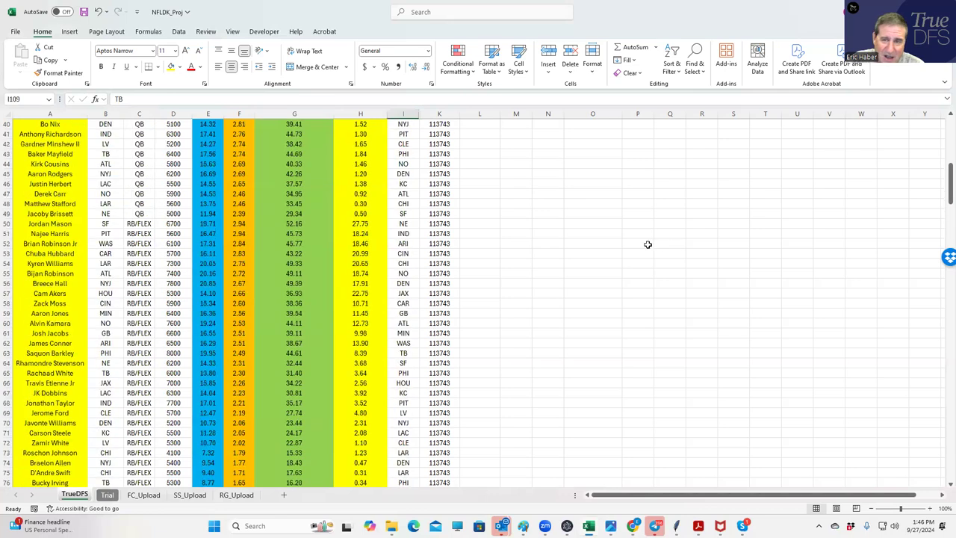
{"action": "scroll", "scroll_direction": "up", "scroll_amount": 3}
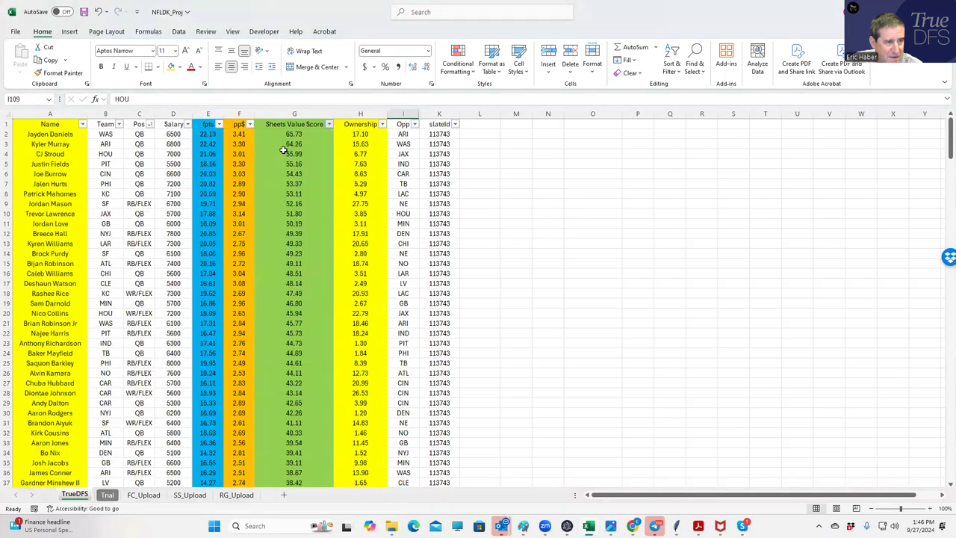
Sort Pos A to Z so defenses come first, and check the Jets' value score
{"action": "left_click", "coordinate": [150, 124]}
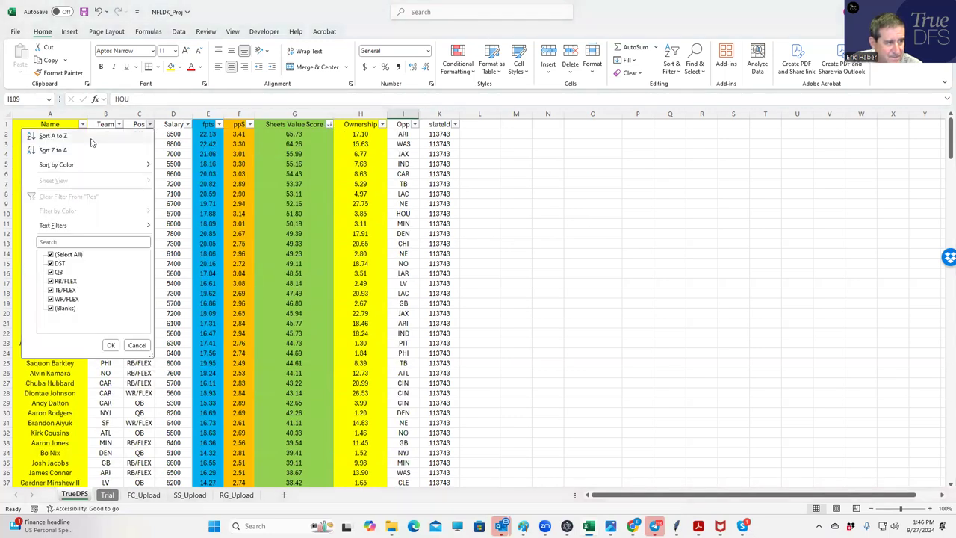
{"action": "left_click", "coordinate": [111, 344]}
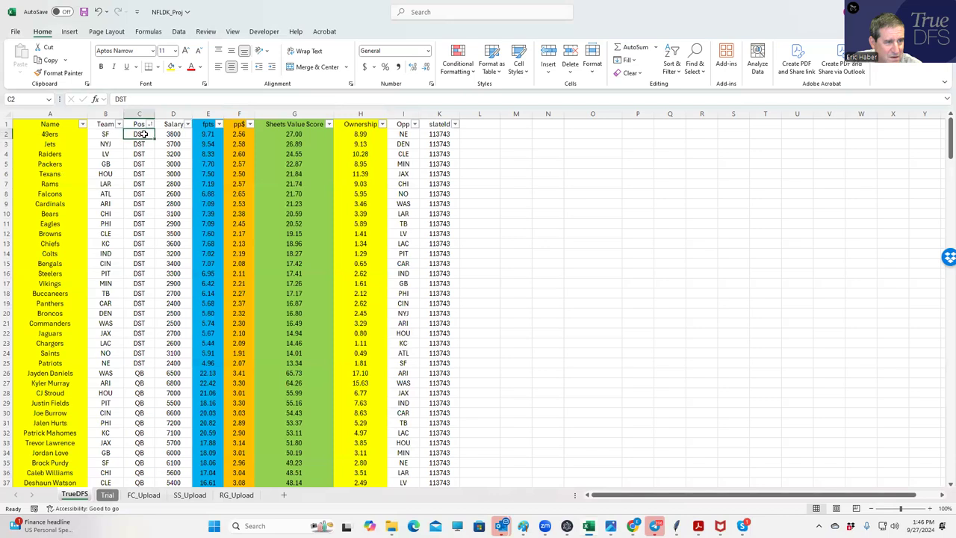
{"action": "left_click", "coordinate": [295, 143]}
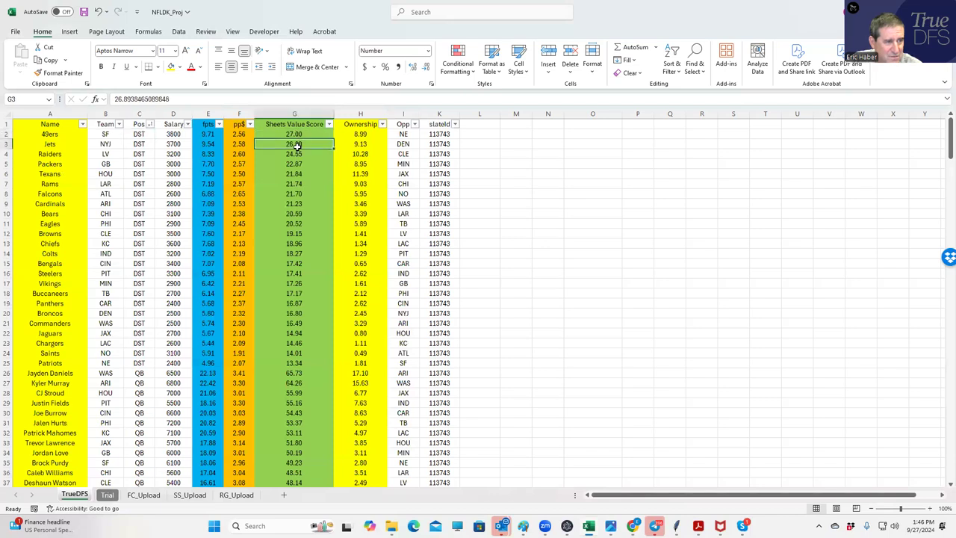
{"action": "left_click", "coordinate": [295, 154]}
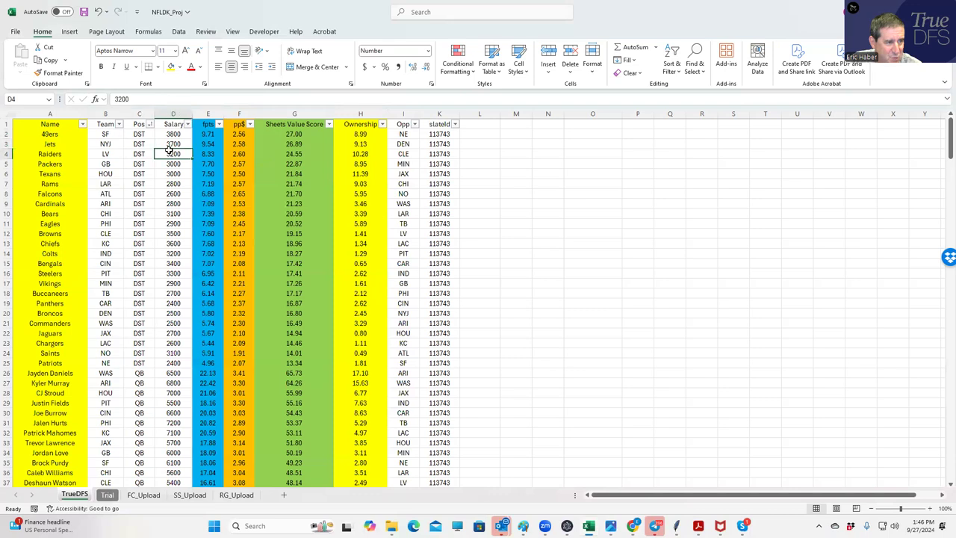
{"action": "left_click", "coordinate": [294, 154]}
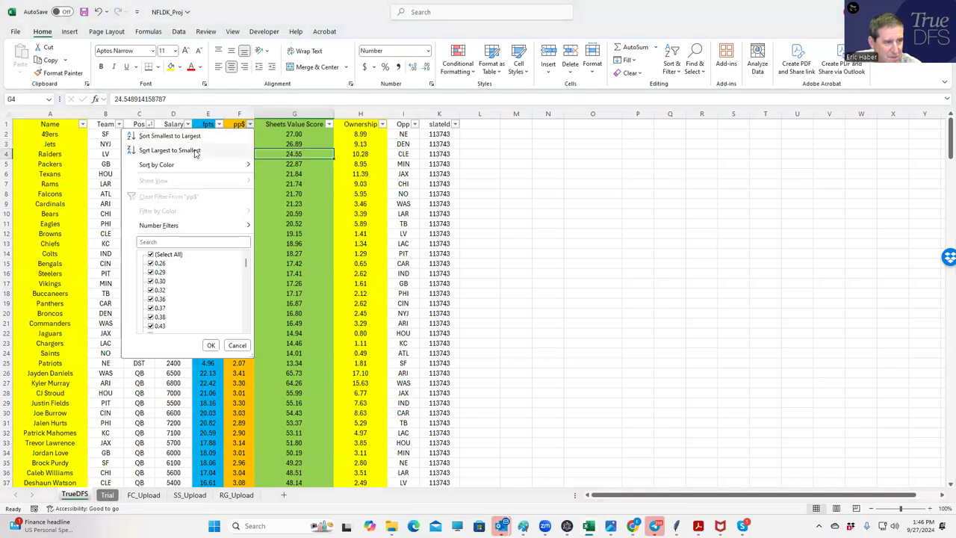
Sort pp$ largest to smallest, then Pos A to Z, reviewing the Falcons and Jets defenses
{"action": "left_click", "coordinate": [169, 150]}
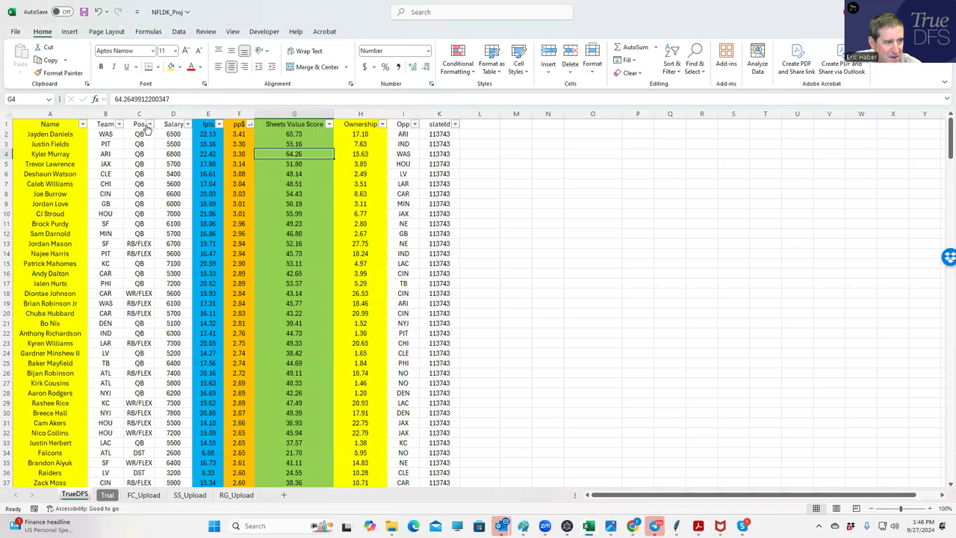
{"action": "left_click", "coordinate": [148, 124]}
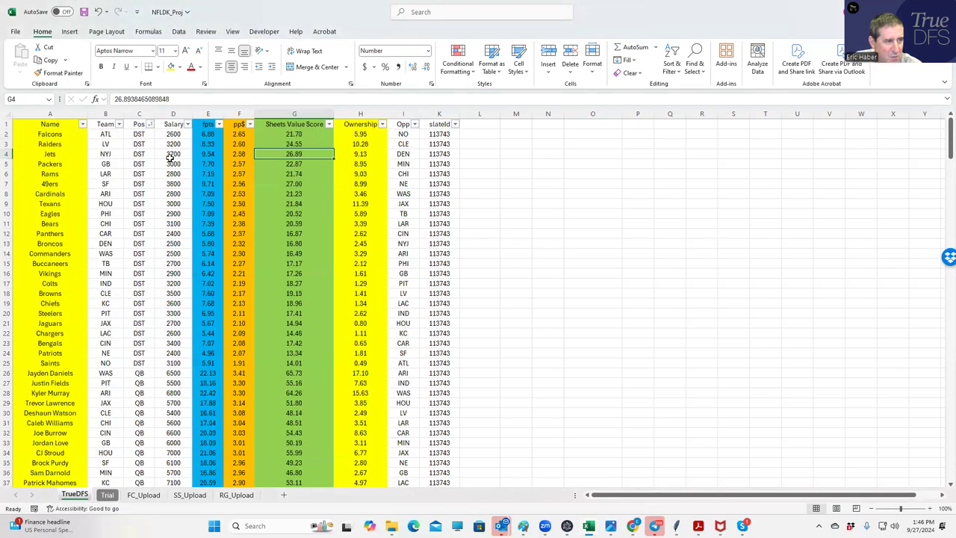
{"action": "left_click", "coordinate": [139, 134]}
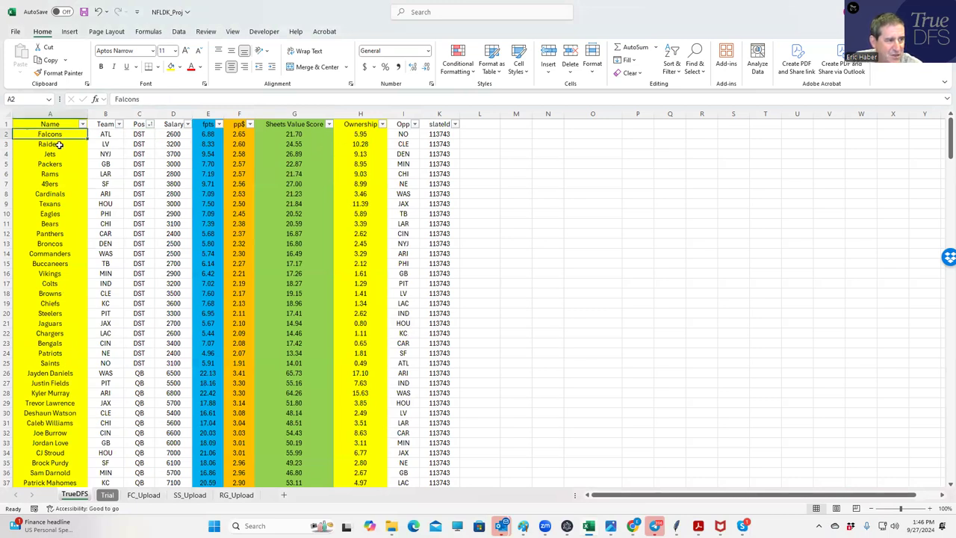
{"action": "left_click", "coordinate": [50, 153]}
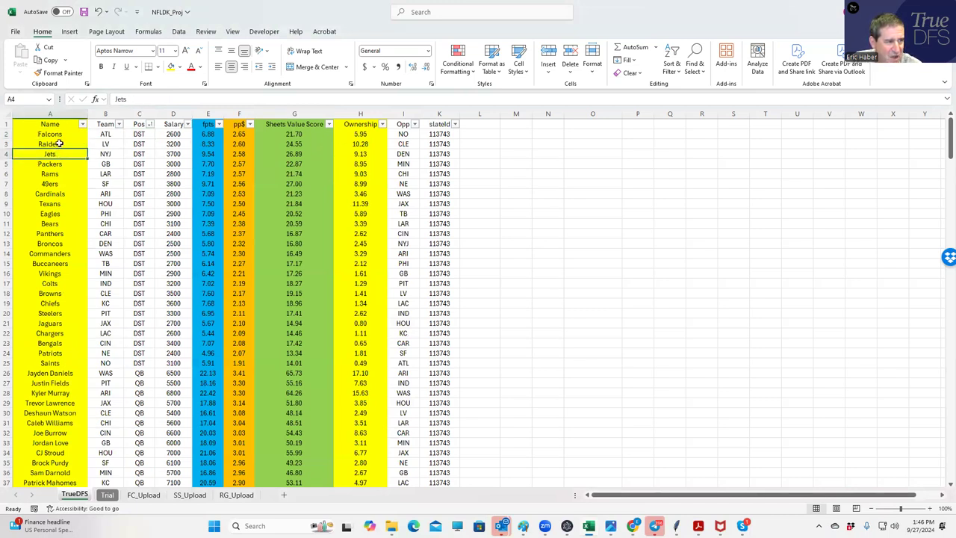
{"action": "left_click", "coordinate": [294, 154]}
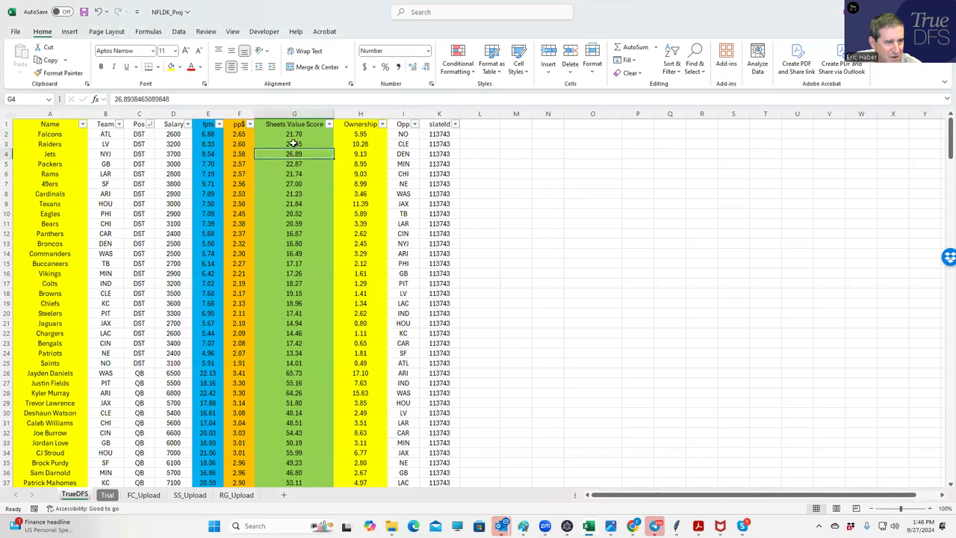
{"action": "left_click", "coordinate": [294, 134]}
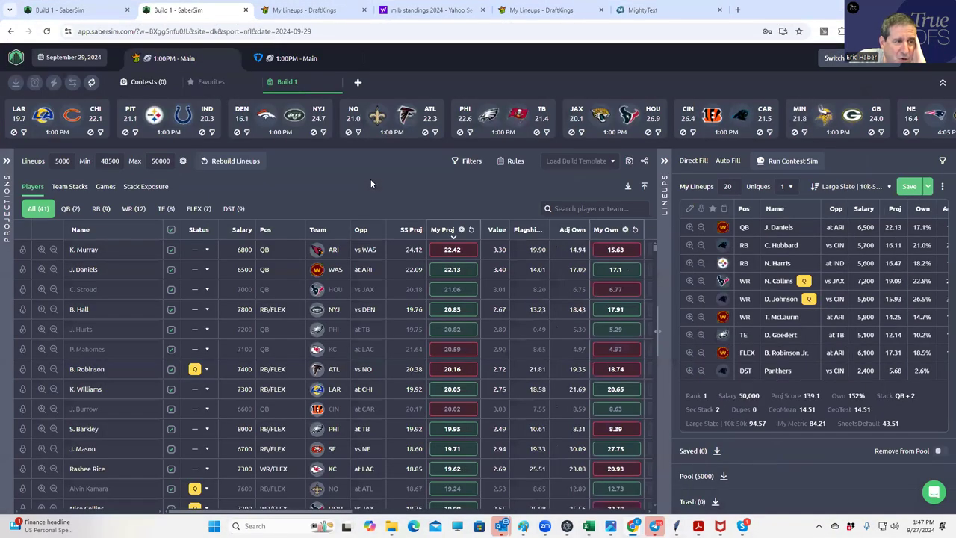
{"action": "mouse_move", "coordinate": [236, 321]}
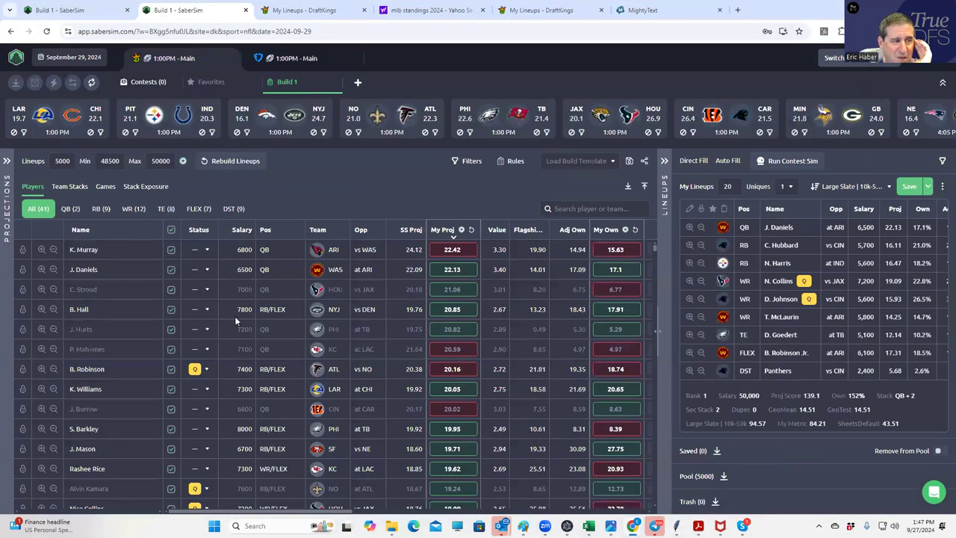
{"action": "mouse_move", "coordinate": [247, 449]}
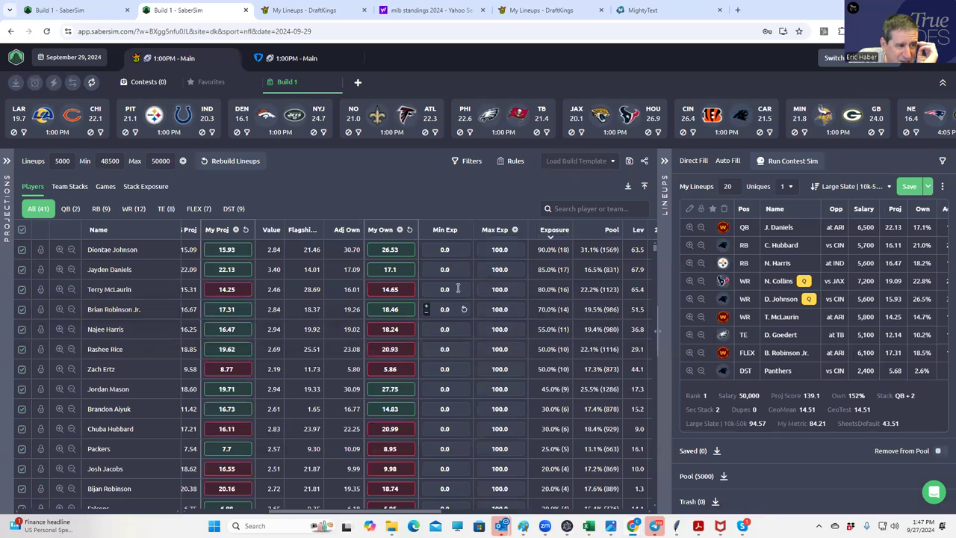
{"action": "mouse_move", "coordinate": [516, 272]}
{"action": "type", "text": "150"}
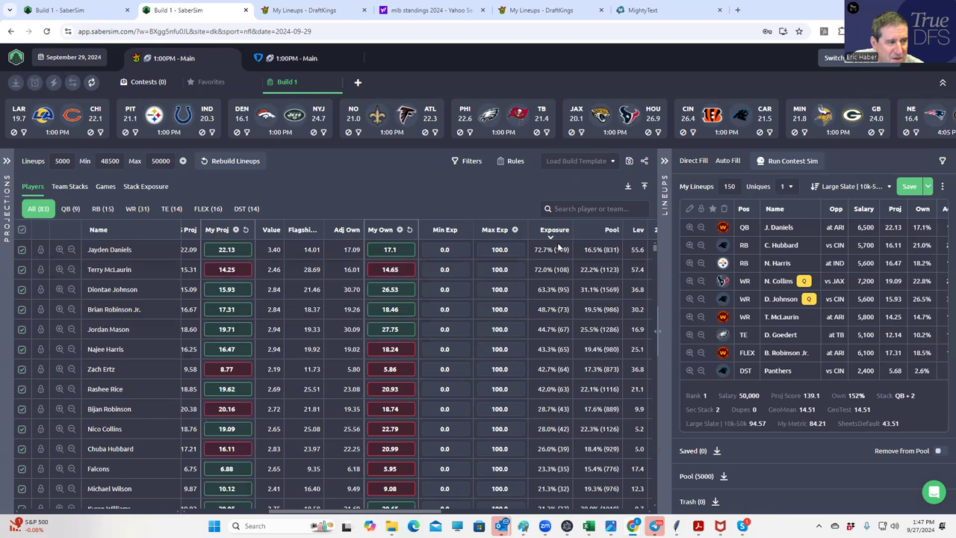
{"action": "mouse_move", "coordinate": [559, 301]}
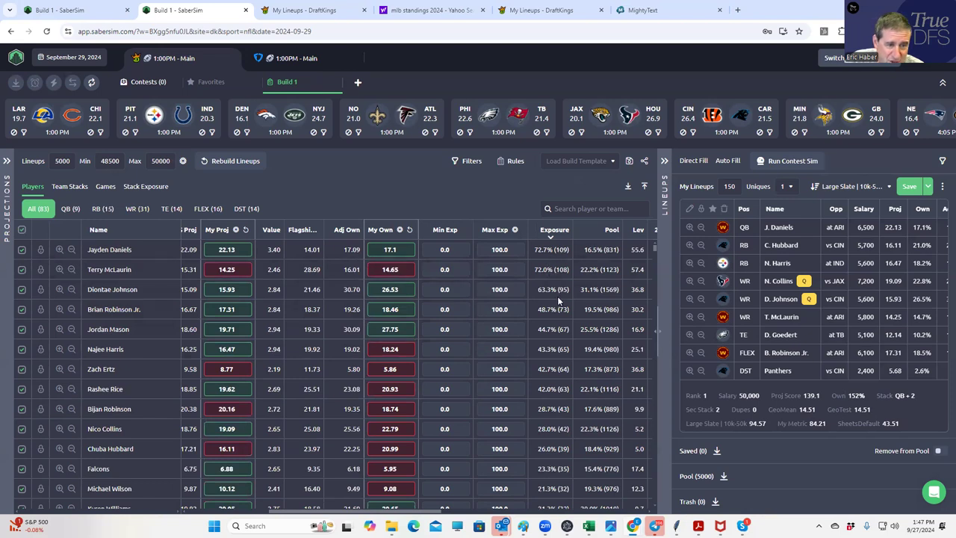
Scroll the exposure-ranked player pool and open the Add Custom Contest Sim form
{"action": "scroll", "scroll_direction": "down", "scroll_amount": 3}
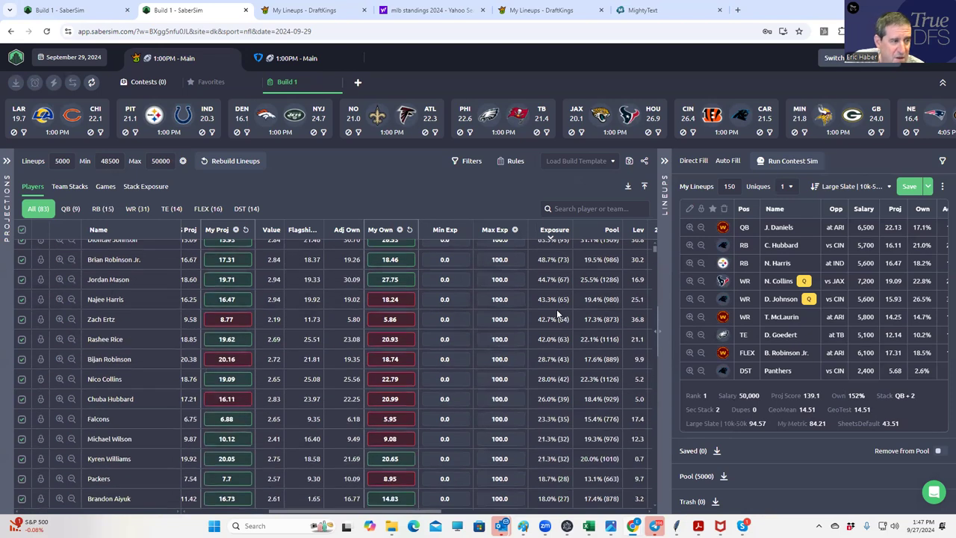
{"action": "scroll", "scroll_direction": "up", "scroll_amount": 3}
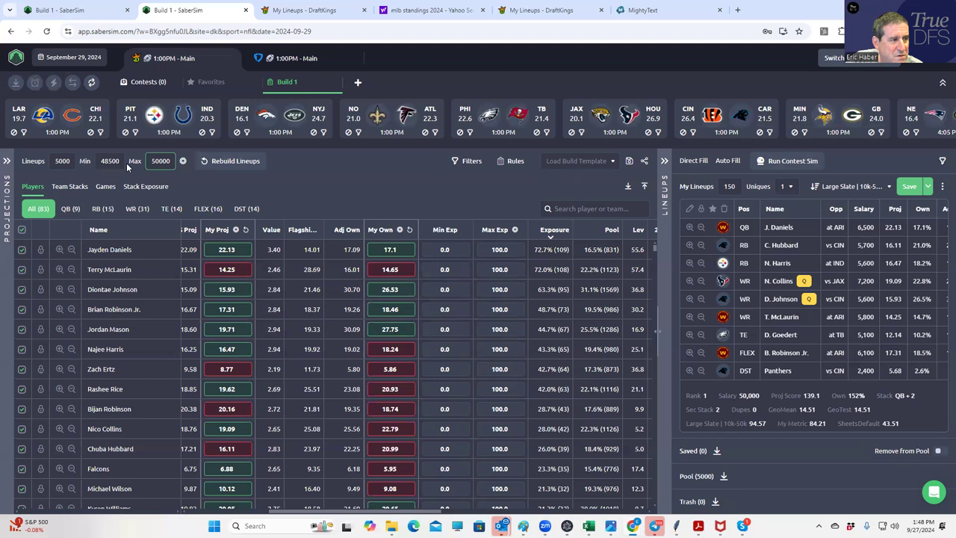
{"action": "left_click", "coordinate": [148, 81]}
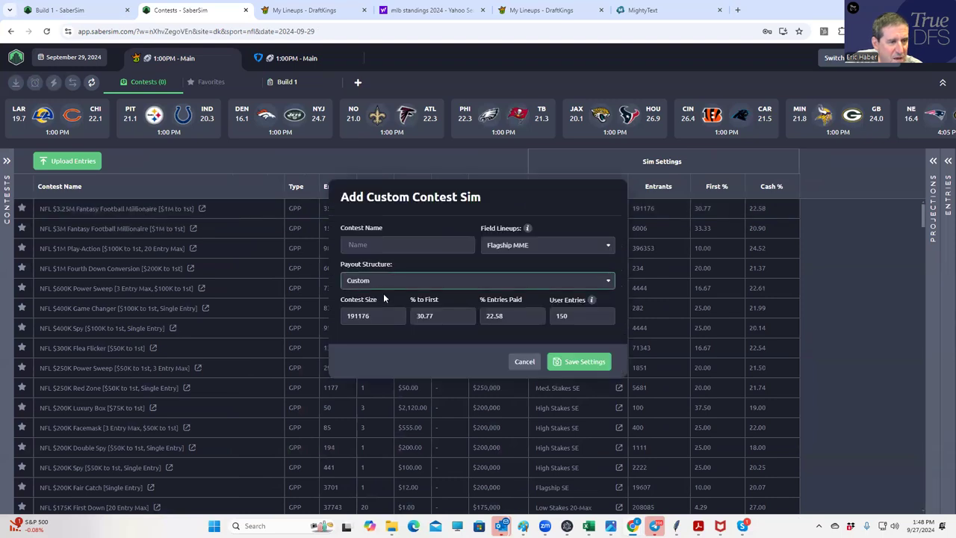
Name the custom contest sim 'mme', save it, and return to Build 1
{"action": "left_click", "coordinate": [407, 244]}
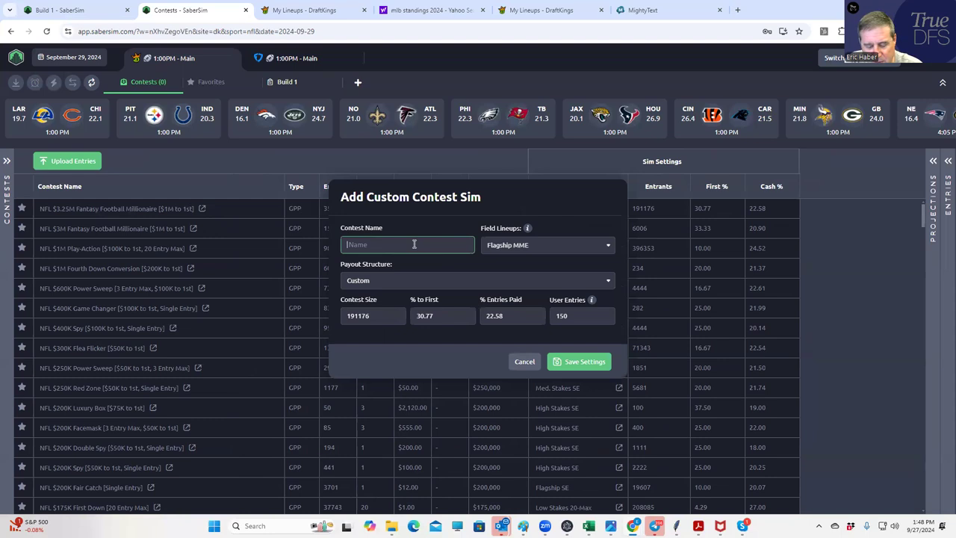
{"action": "type", "text": "mme"}
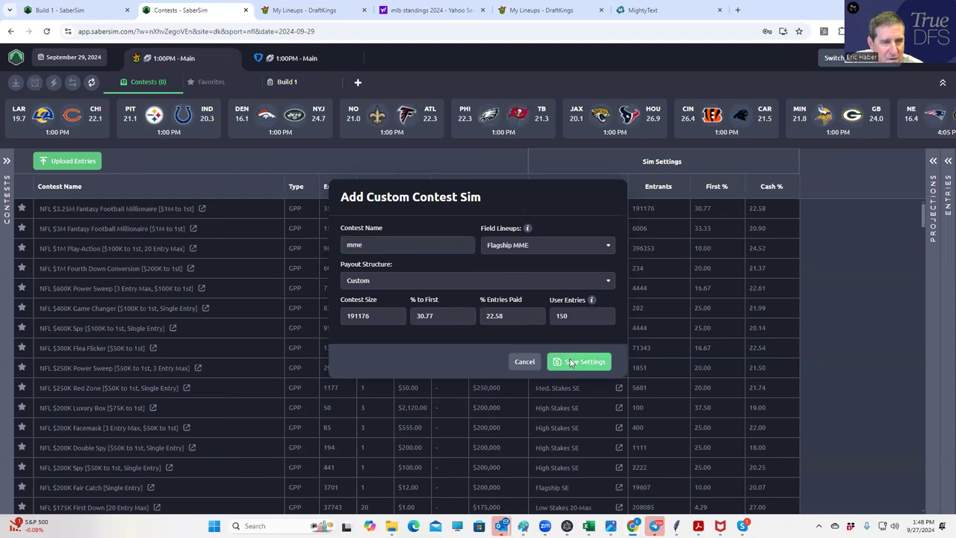
{"action": "left_click", "coordinate": [579, 362]}
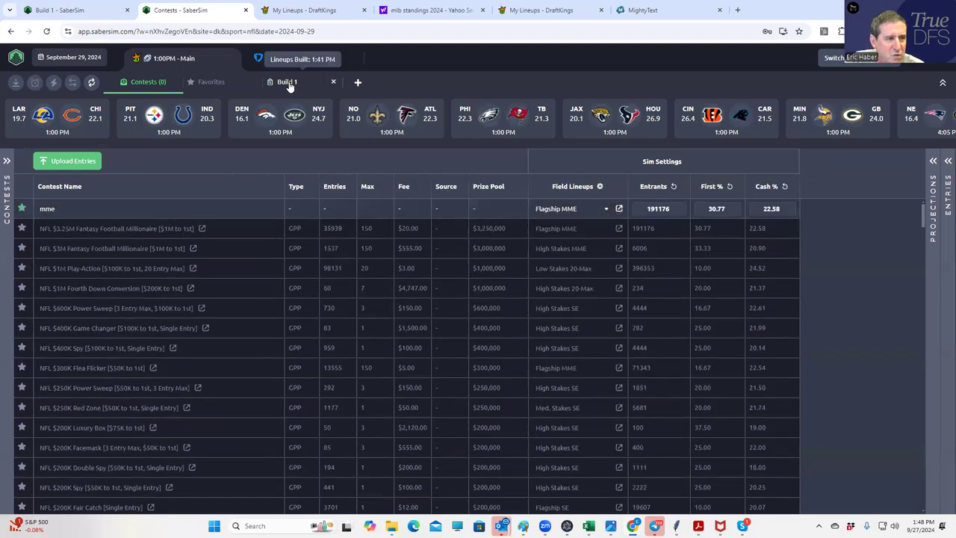
{"action": "left_click", "coordinate": [287, 82]}
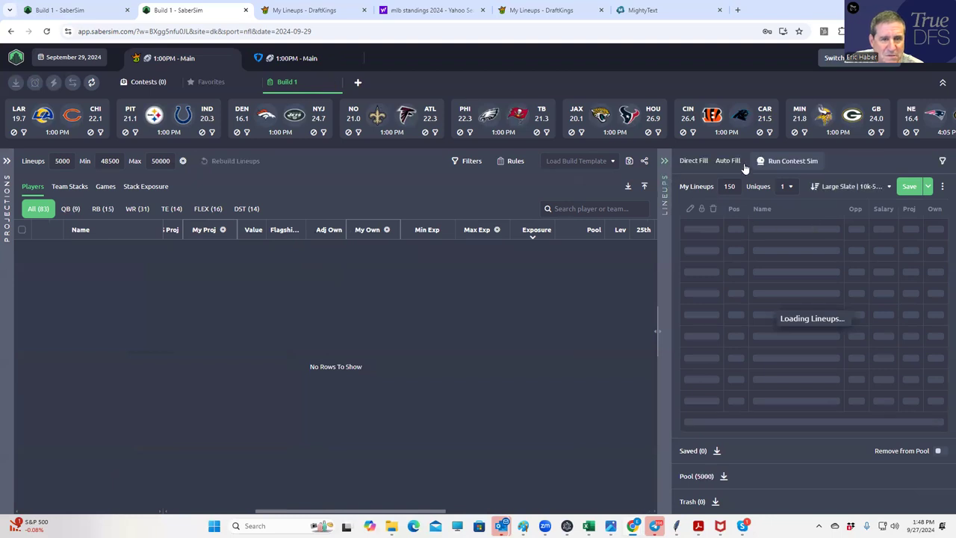
Run the contest sim on the 150 lineups, then review QB, RB and FLEX exposures
{"action": "left_click", "coordinate": [787, 161]}
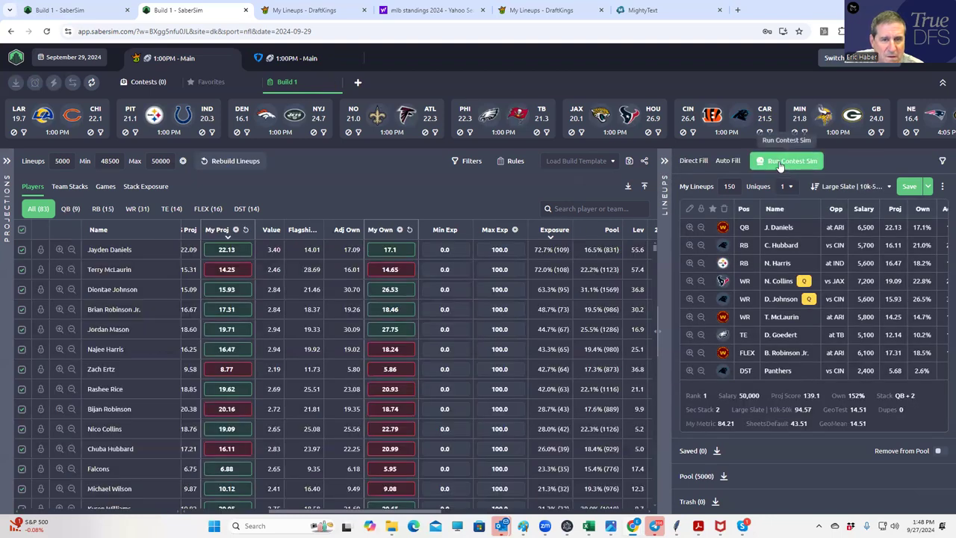
{"action": "left_click", "coordinate": [786, 160]}
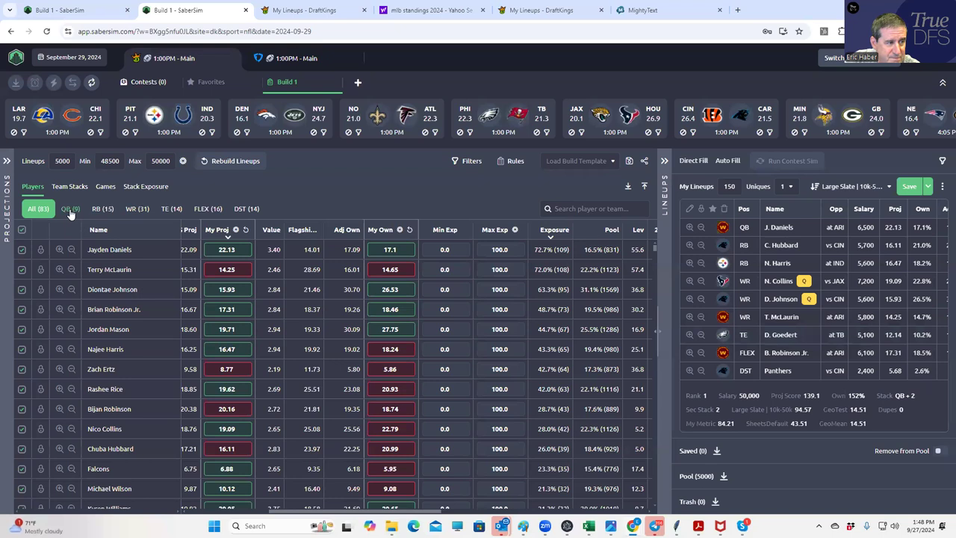
{"action": "left_click", "coordinate": [67, 208]}
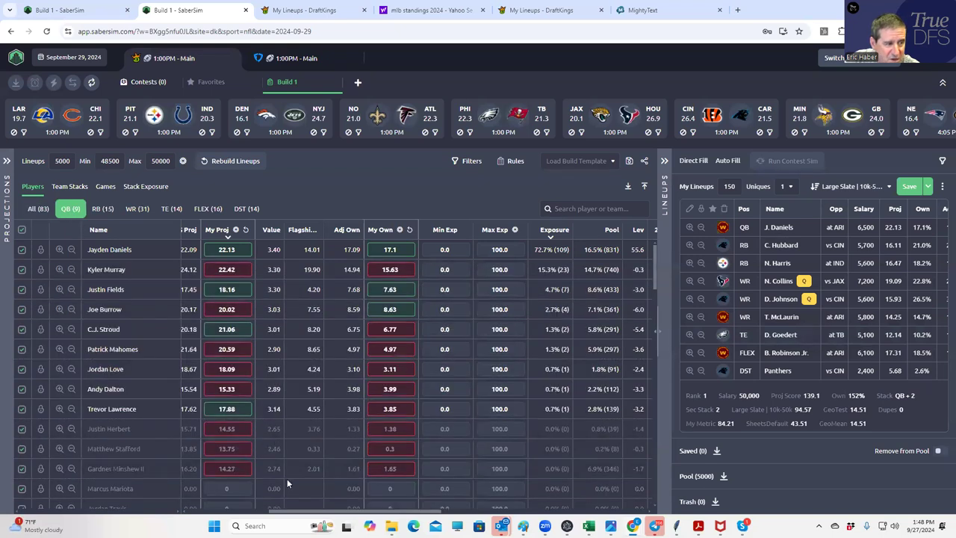
{"action": "mouse_move", "coordinate": [544, 251]}
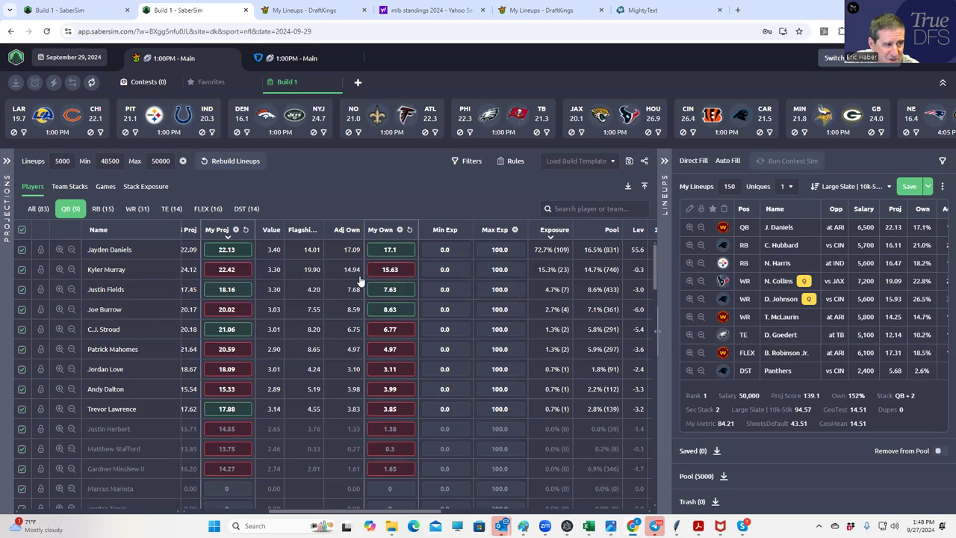
{"action": "left_click", "coordinate": [103, 209]}
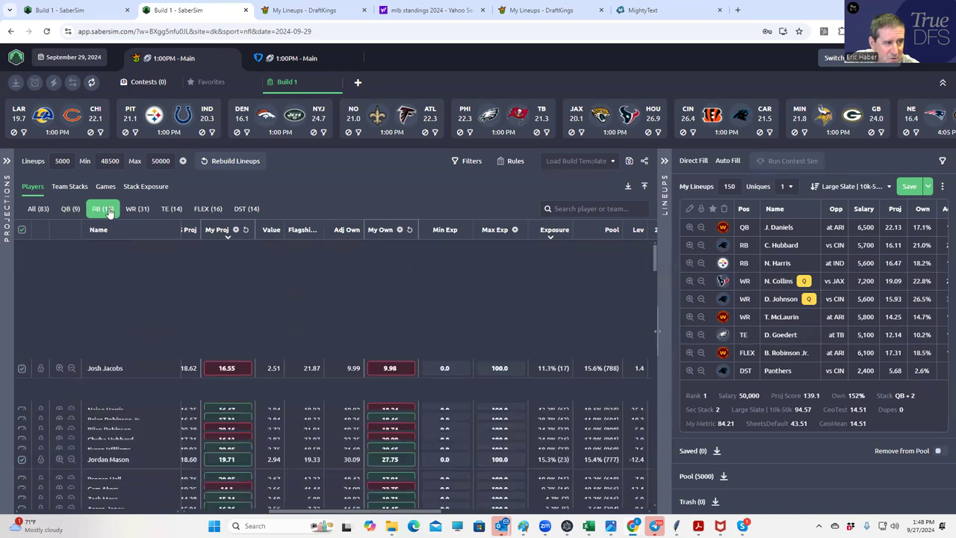
{"action": "left_click", "coordinate": [102, 208]}
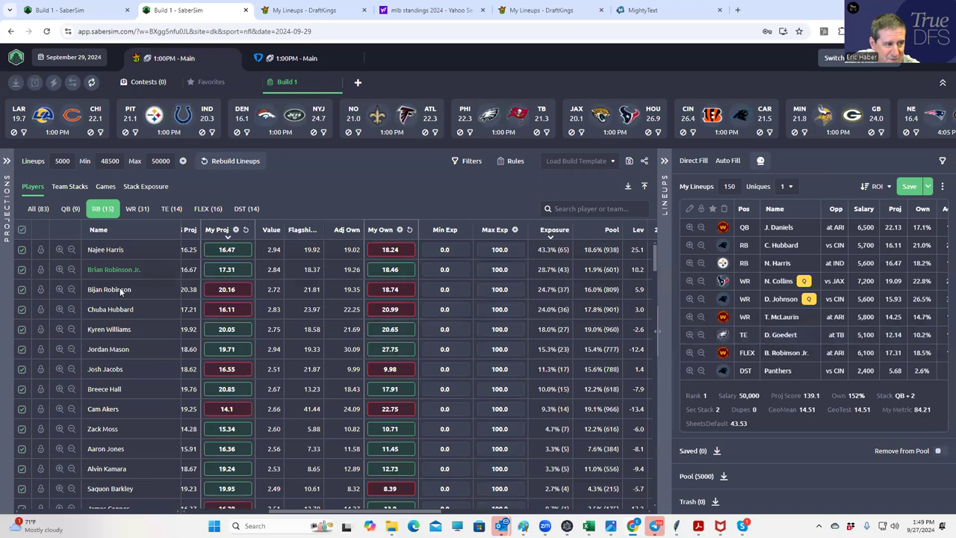
{"action": "left_click", "coordinate": [208, 209]}
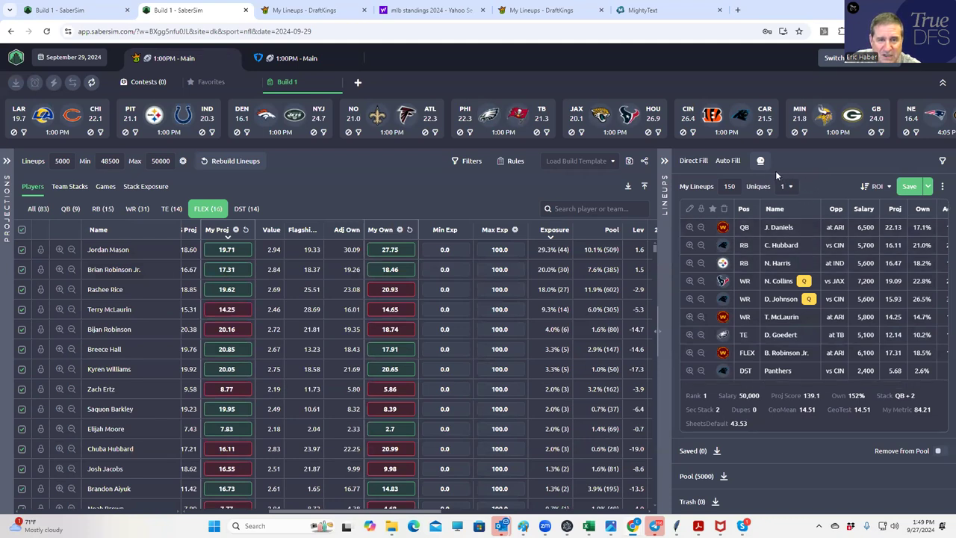
Sort the lineups by ROI in the mme contest
{"action": "left_click", "coordinate": [786, 186]}
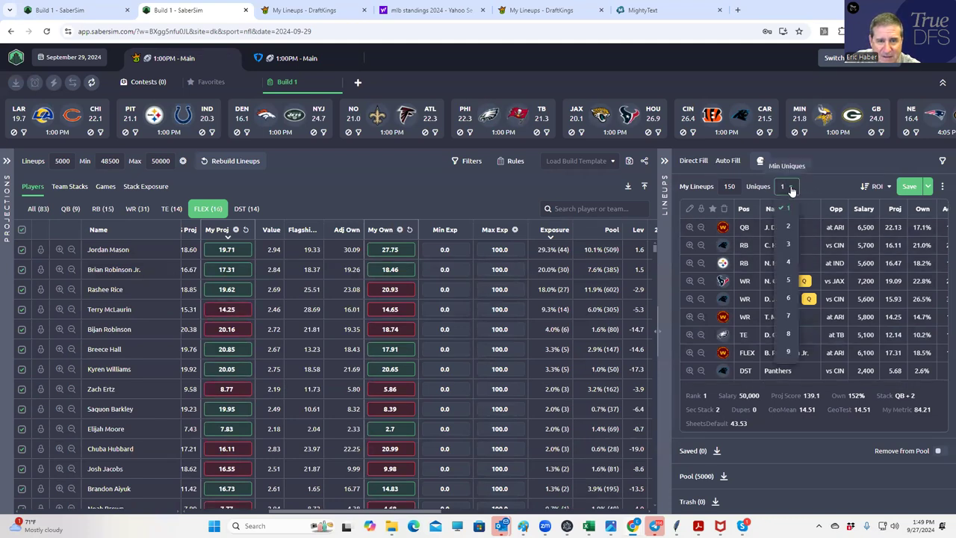
{"action": "left_click", "coordinate": [788, 186]}
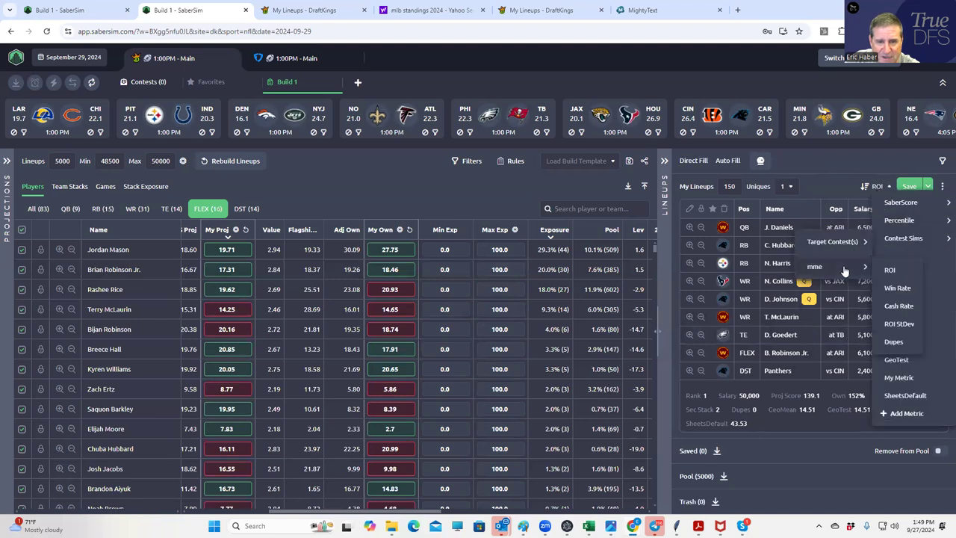
{"action": "left_click", "coordinate": [890, 270]}
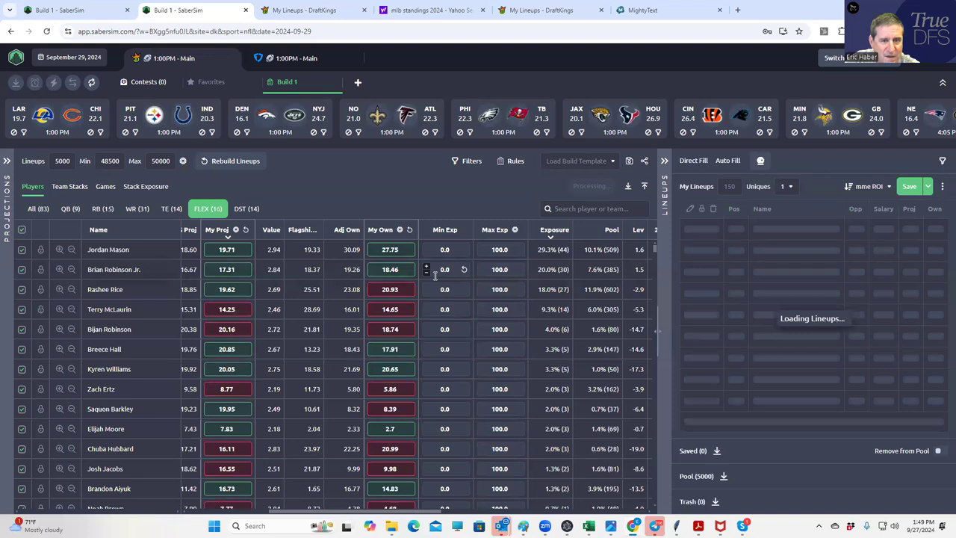
{"action": "left_click", "coordinate": [236, 160]}
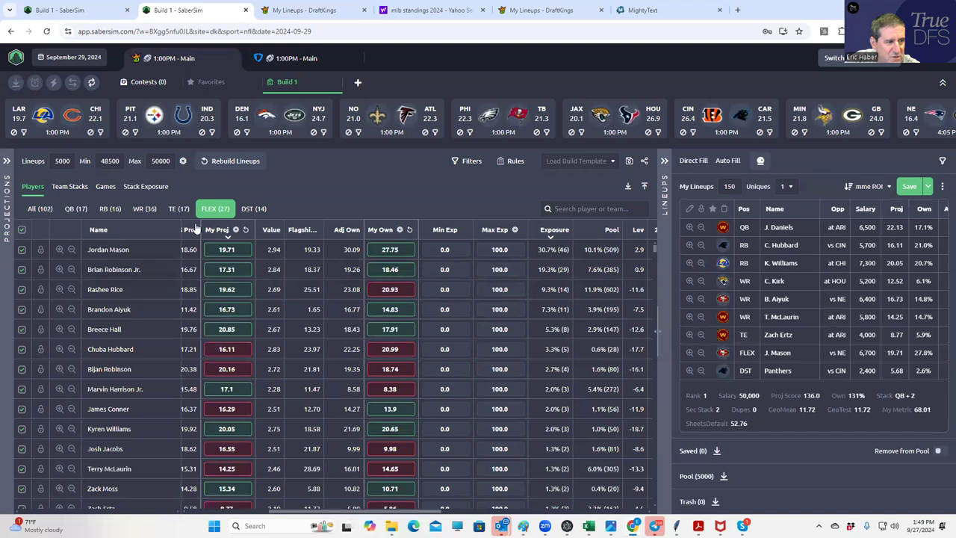
Show exposures for all players in the pool
{"action": "left_click", "coordinate": [40, 209]}
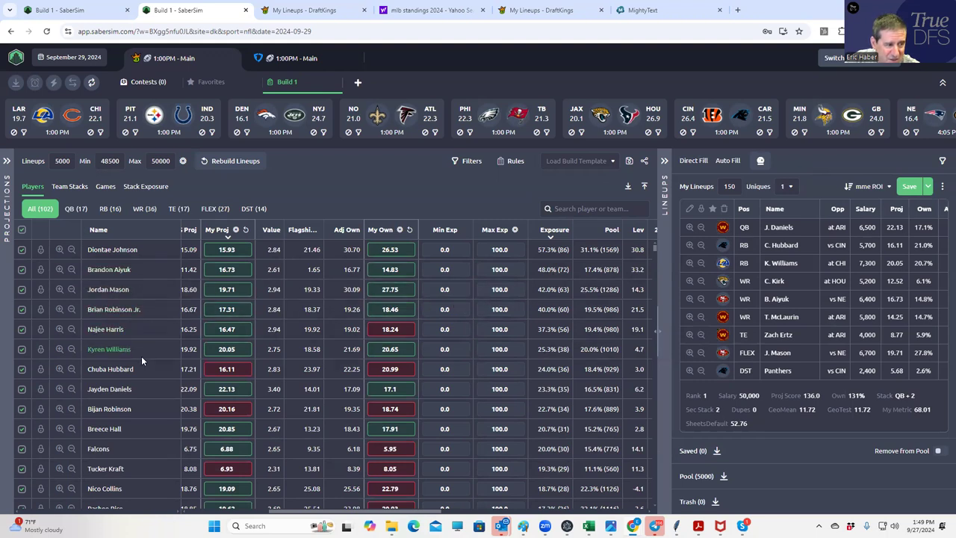
{"action": "scroll", "scroll_direction": "down", "scroll_amount": 3}
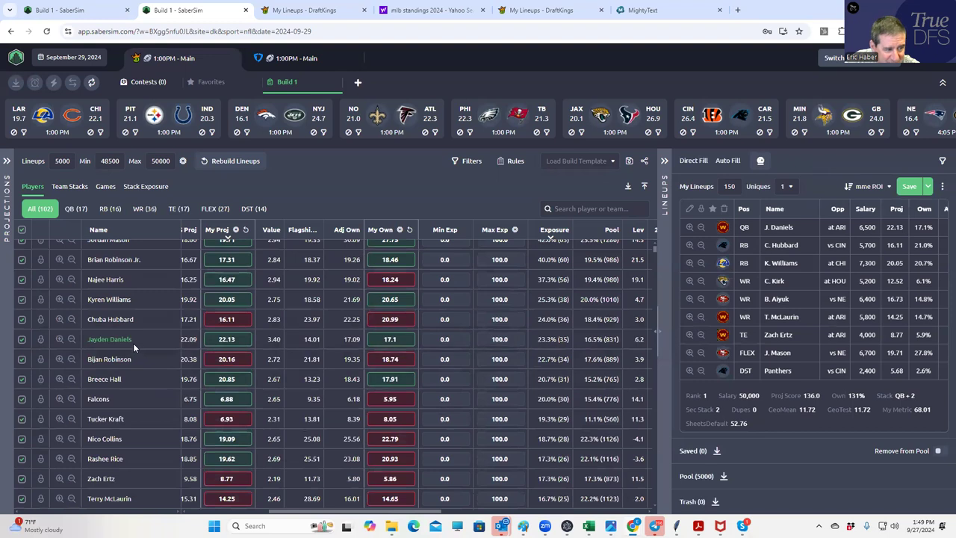
{"action": "scroll", "scroll_direction": "up", "scroll_amount": 3}
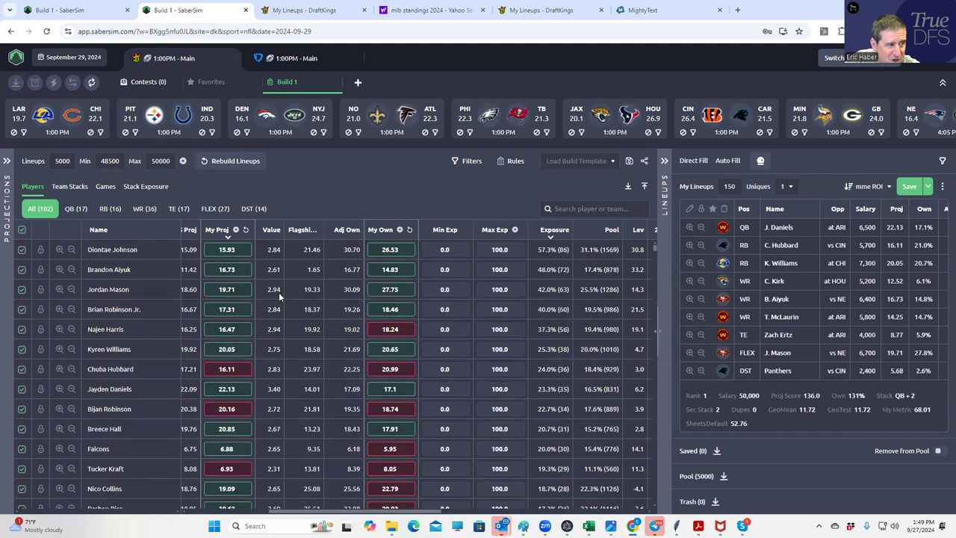
Switch the player table to Team Stacks exposures, led by Washington
{"action": "left_click", "coordinate": [69, 186]}
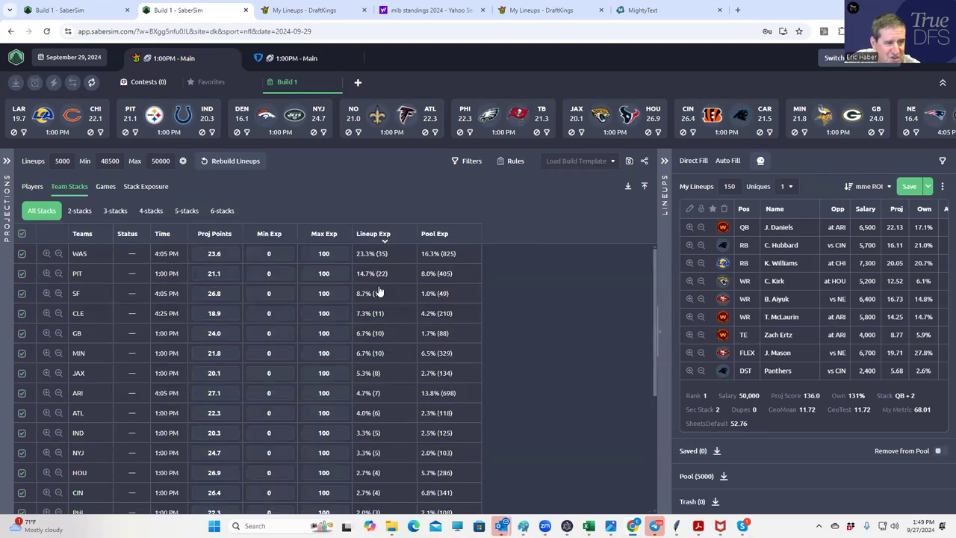
{"action": "mouse_move", "coordinate": [377, 274]}
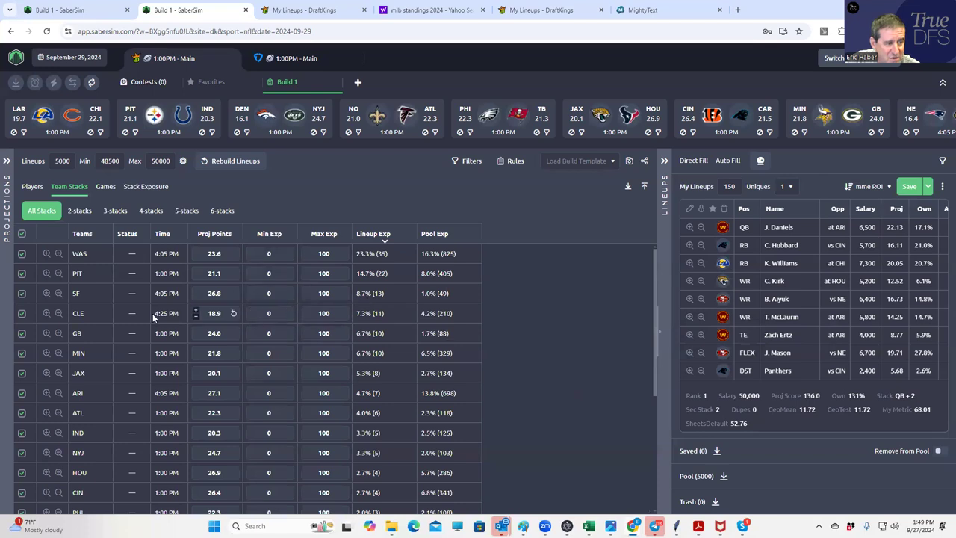
{"action": "mouse_move", "coordinate": [176, 293]}
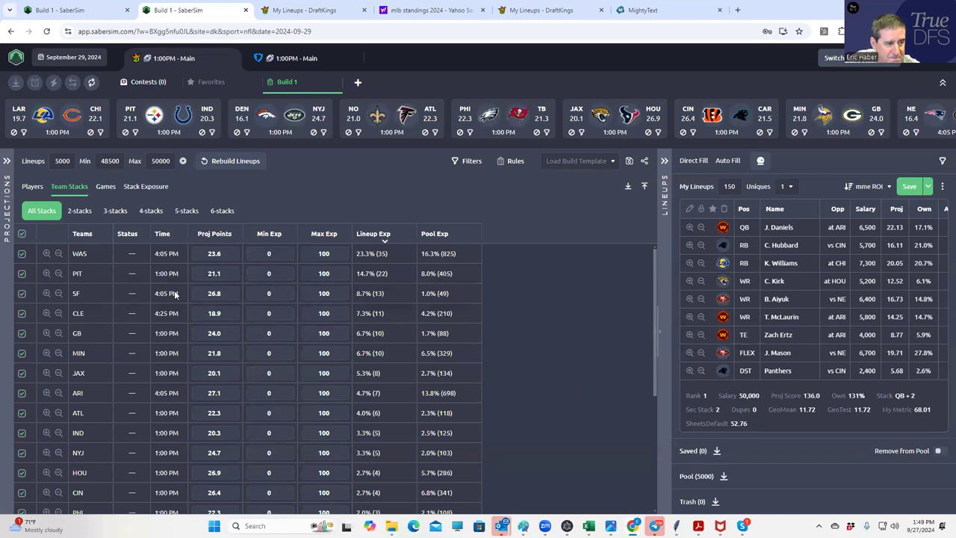
{"action": "mouse_move", "coordinate": [326, 267]}
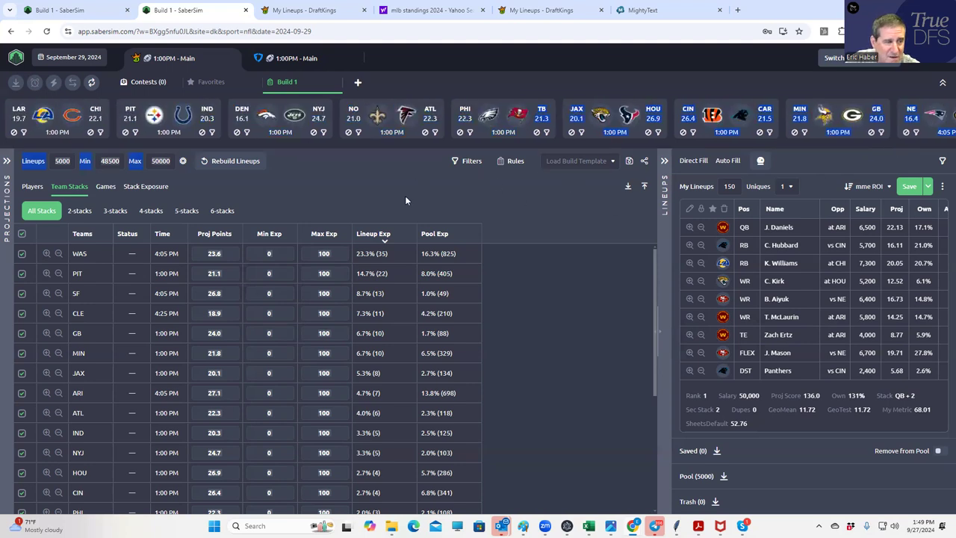
{"action": "mouse_move", "coordinate": [365, 198]}
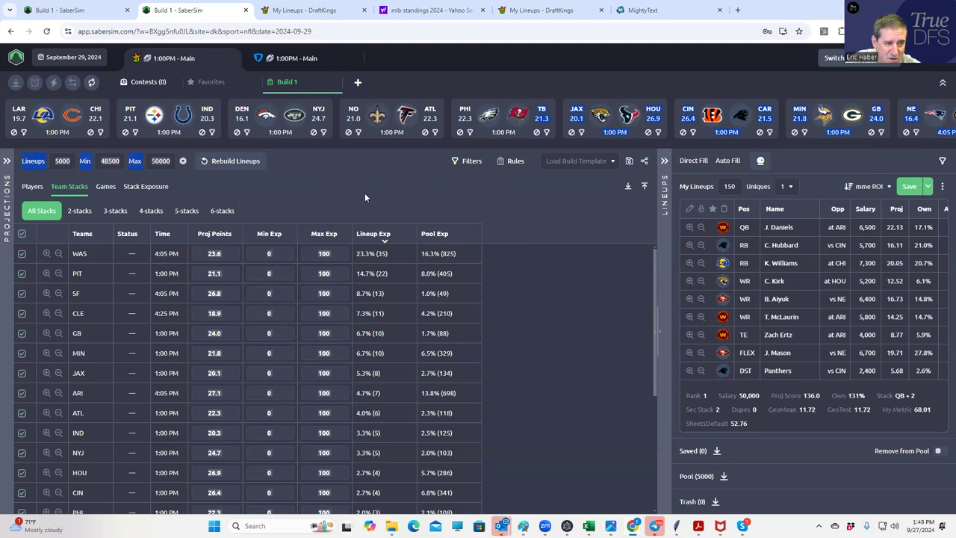
{"action": "mouse_move", "coordinate": [127, 233]}
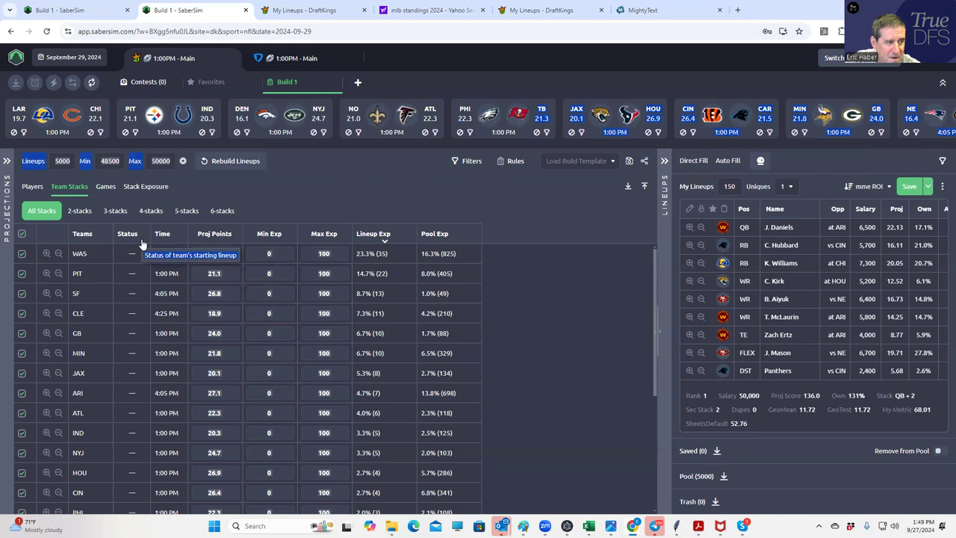